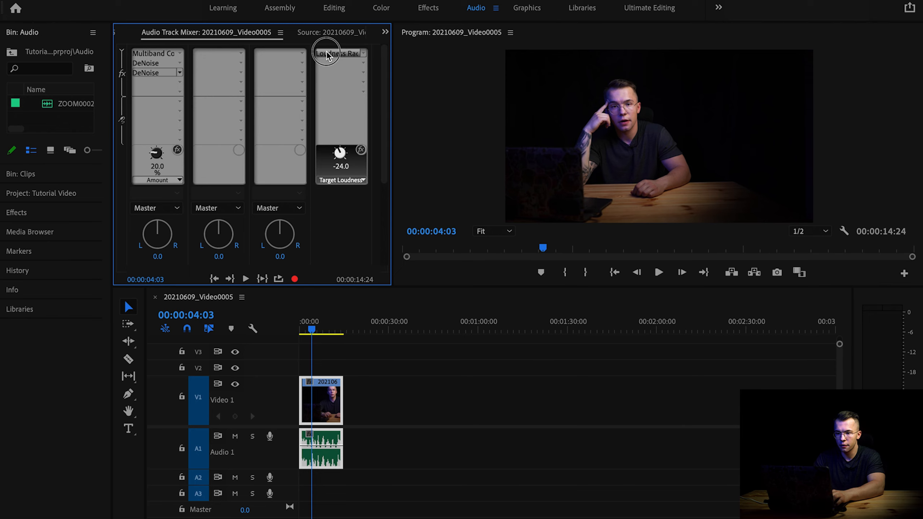
- Switch to the Ultimate Editing workspace and open the Audio bin containing ZOOM0002.WAV
click(649, 7)
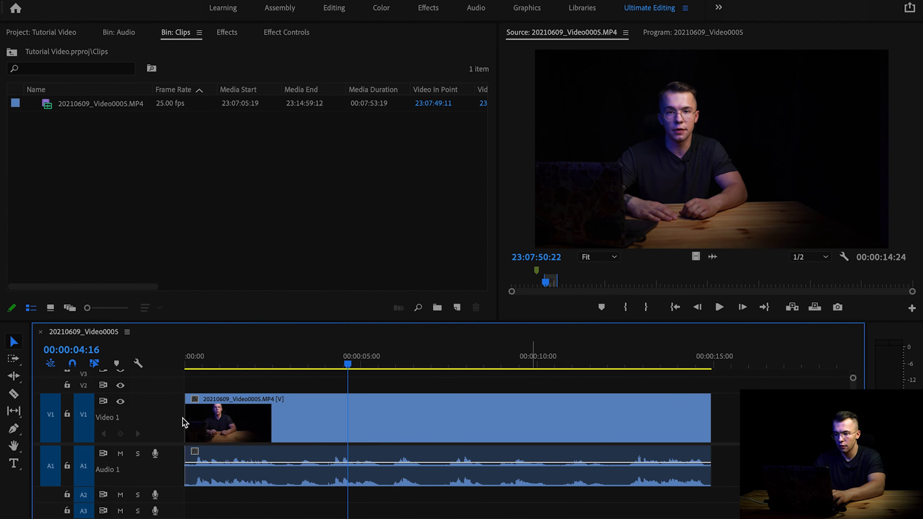
mouse_move(309, 479)
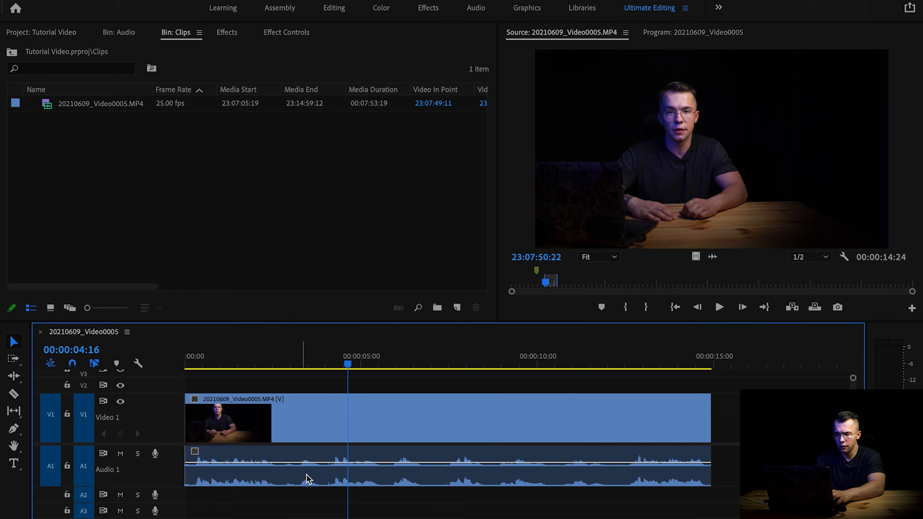
mouse_move(311, 475)
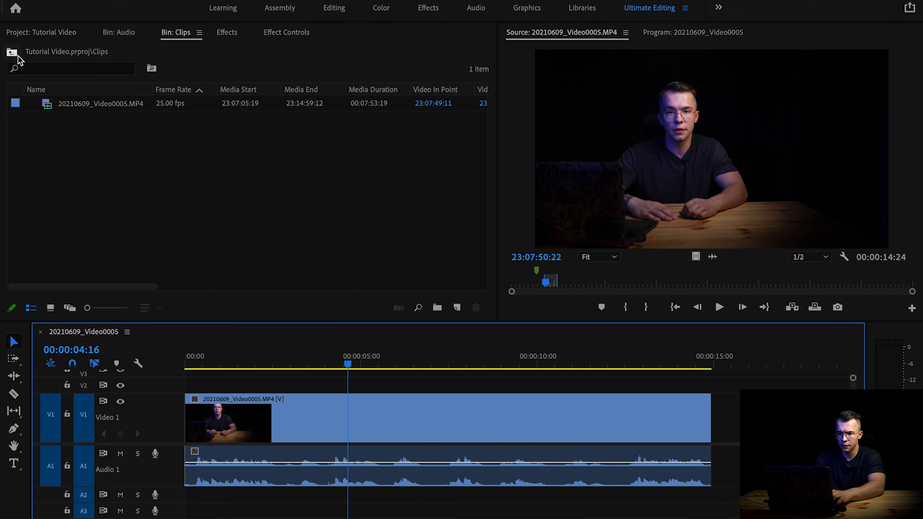
click(120, 32)
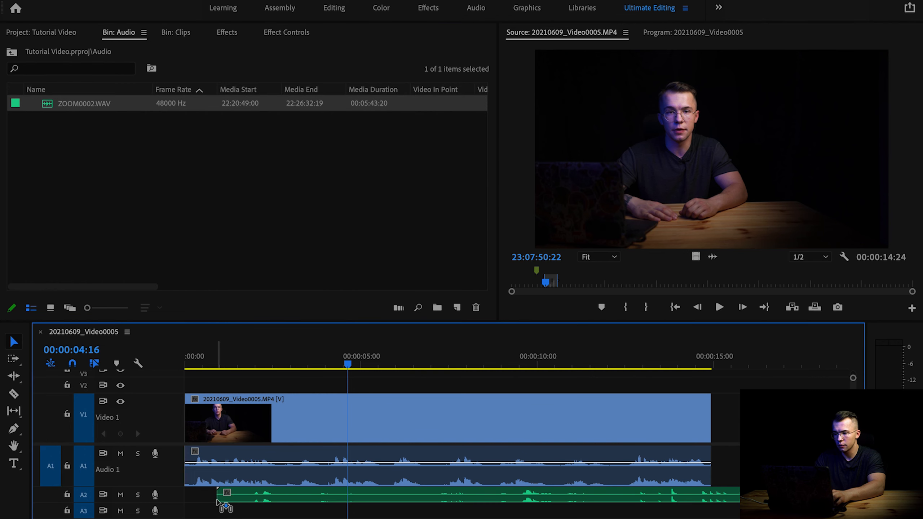
mouse_move(306, 283)
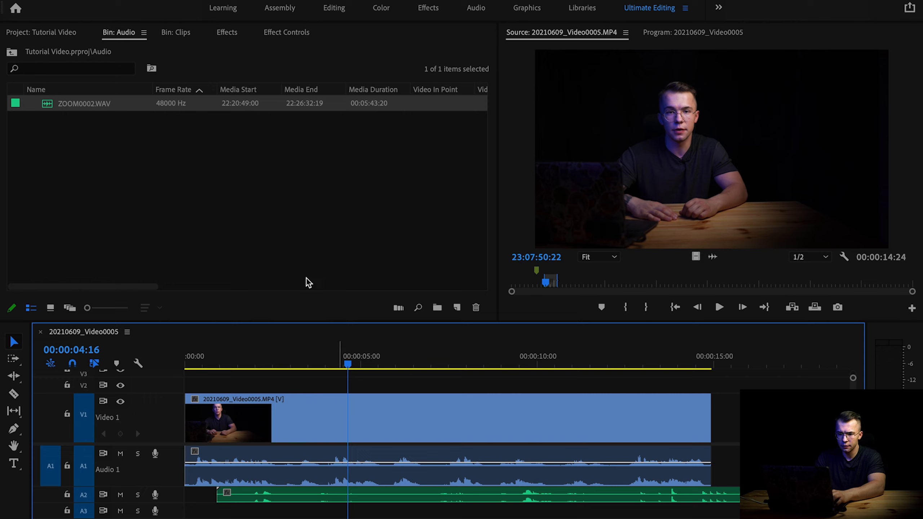
mouse_move(223, 425)
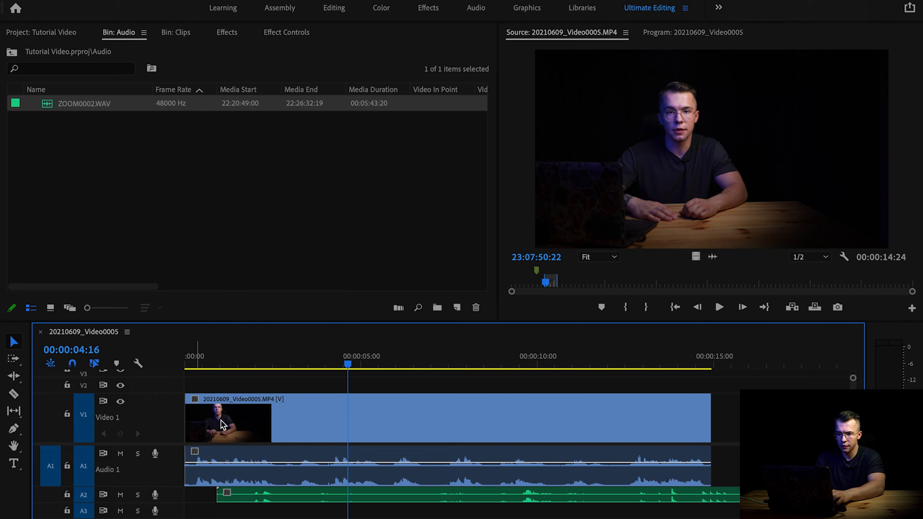
mouse_move(195, 108)
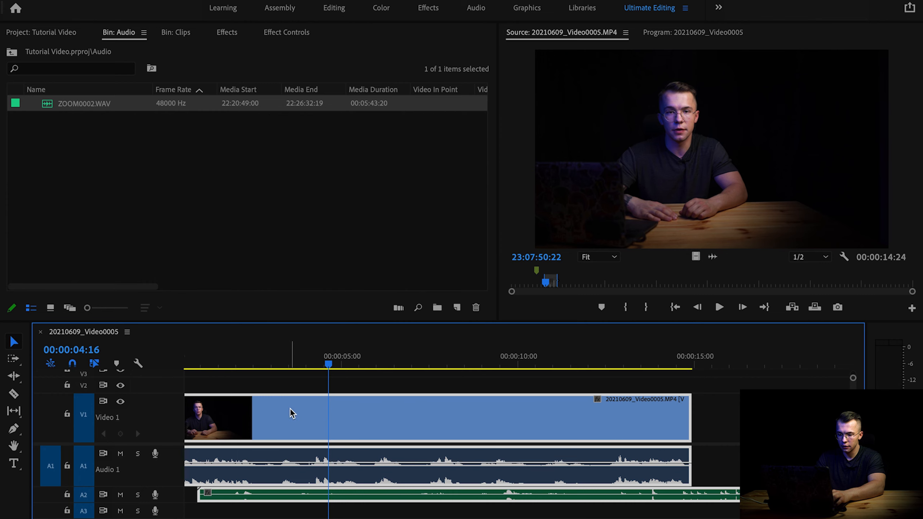
- Synchronize the video and ZOOM0002.WAV clips by audio using Track Channel 1
right_click(288, 412)
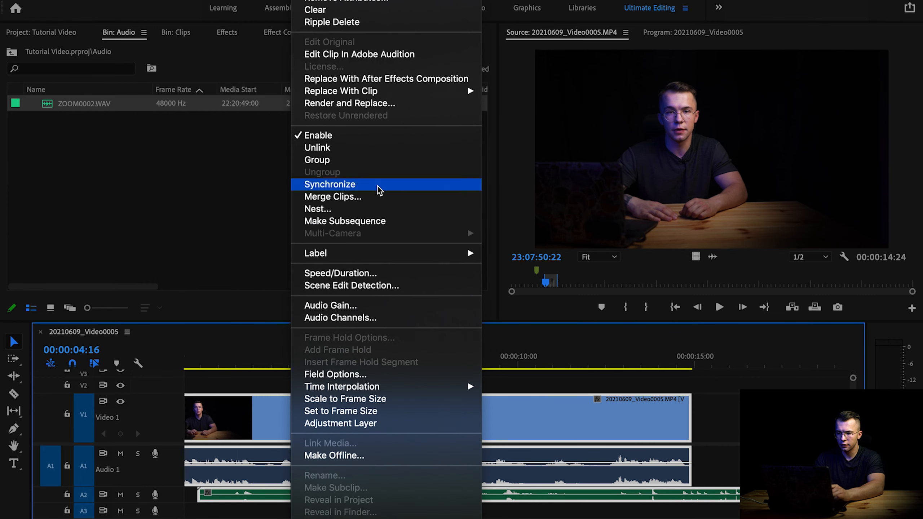
click(331, 184)
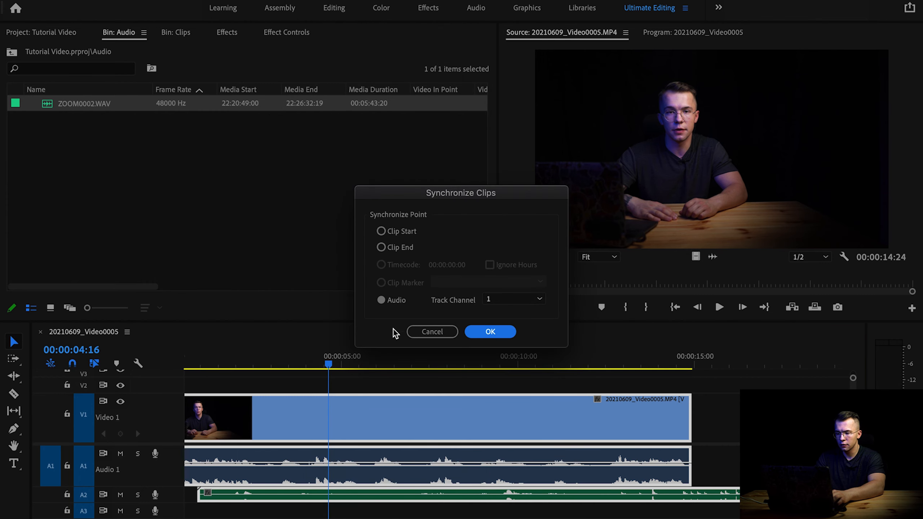
mouse_move(387, 308)
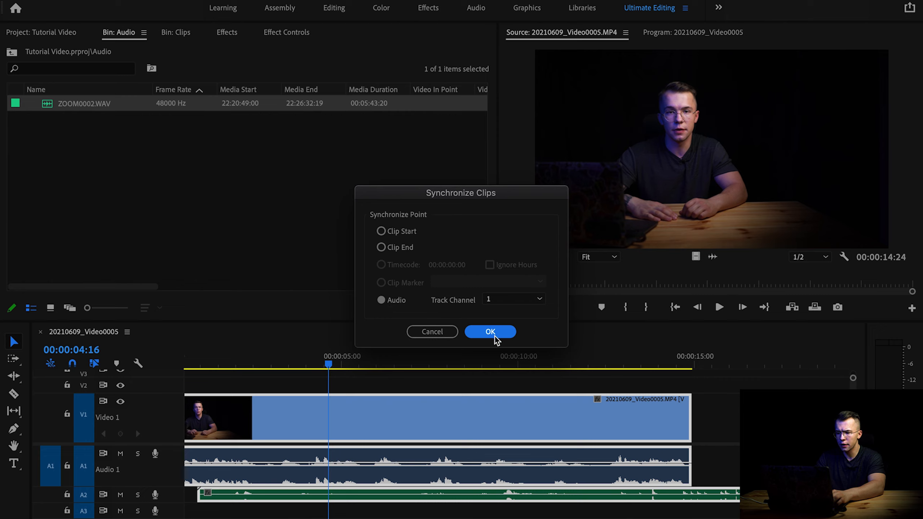
click(489, 331)
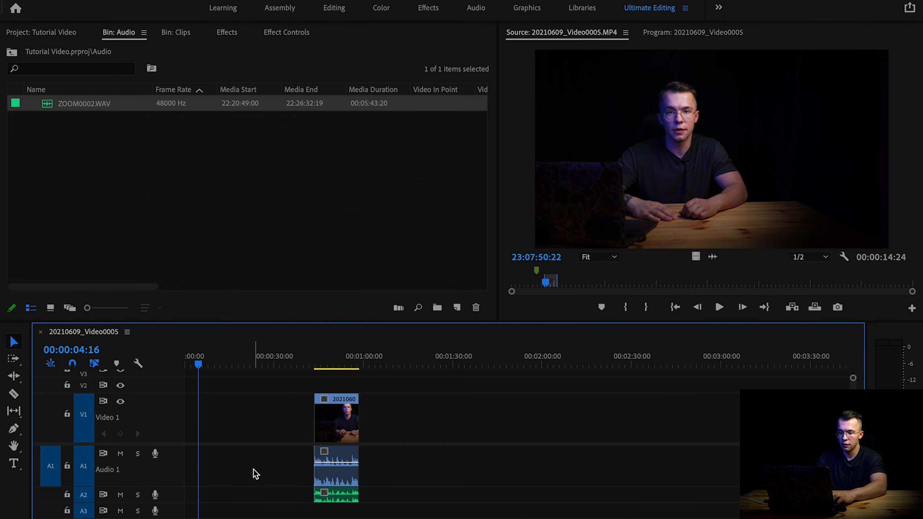
- Remove the original camera audio on A1 and move the clips to 00:00:00:00, then play
click(337, 418)
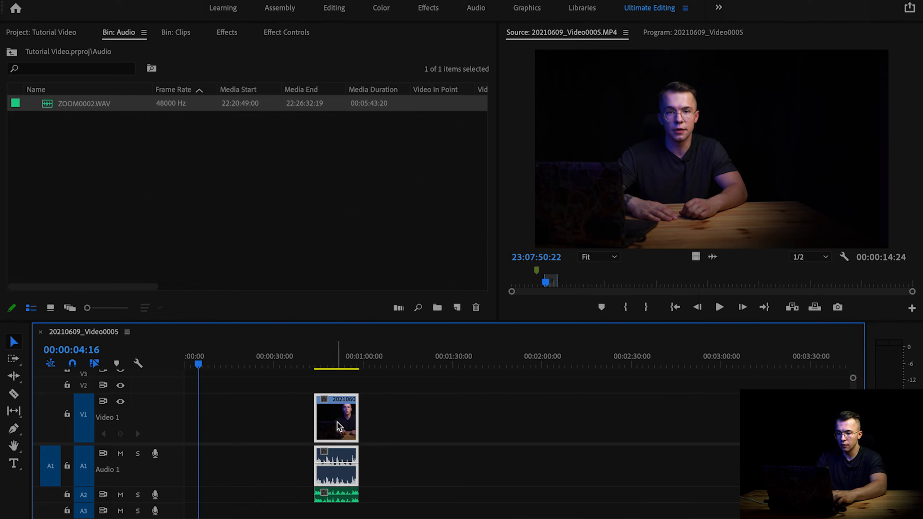
mouse_move(347, 471)
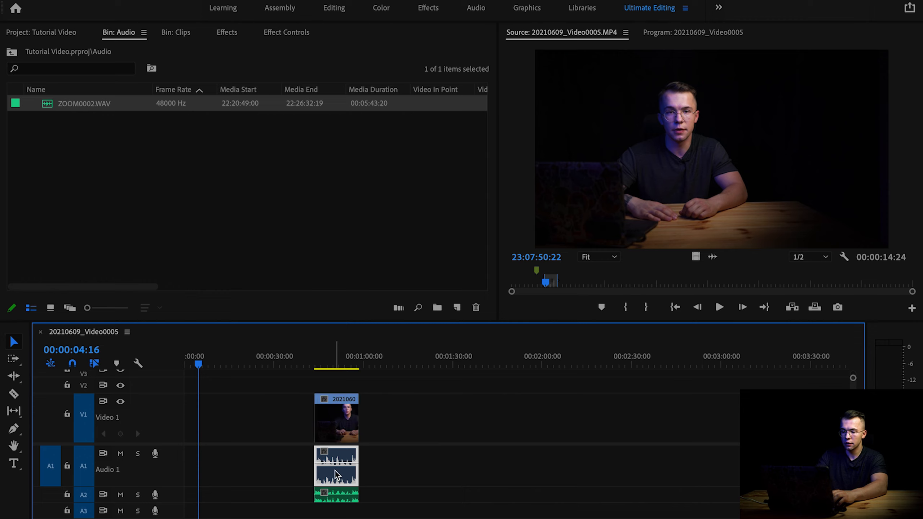
click(337, 465)
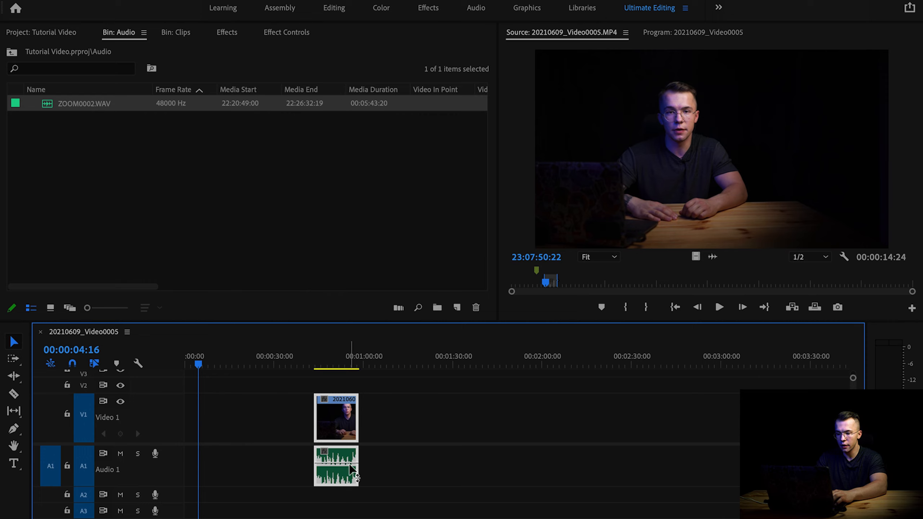
drag(337, 418, 206, 418)
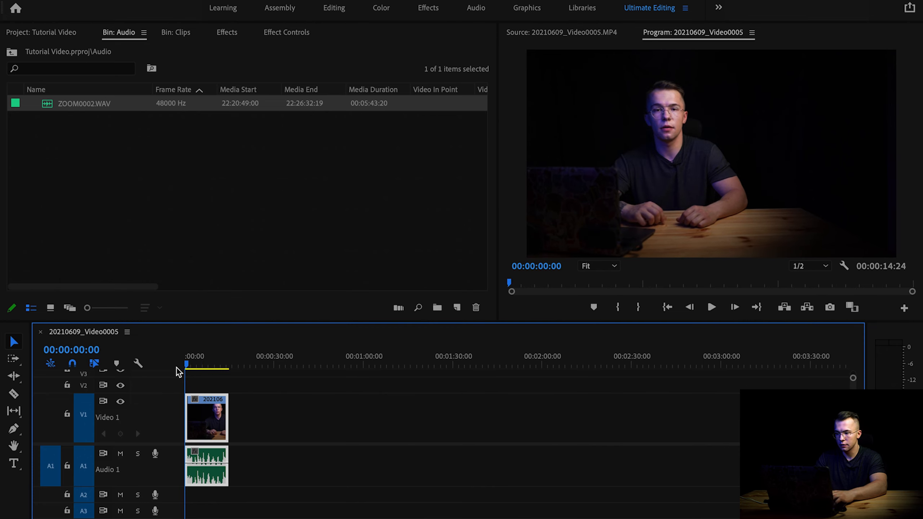
click(710, 307)
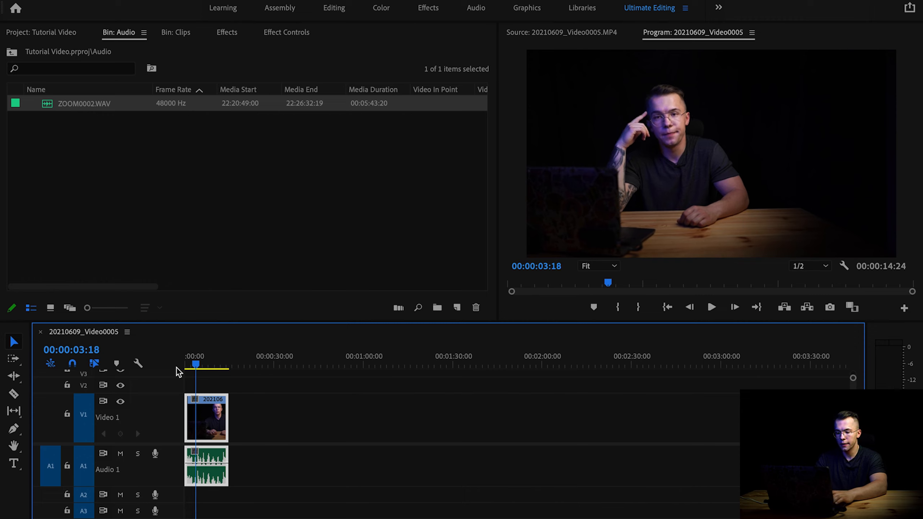
mouse_move(393, 354)
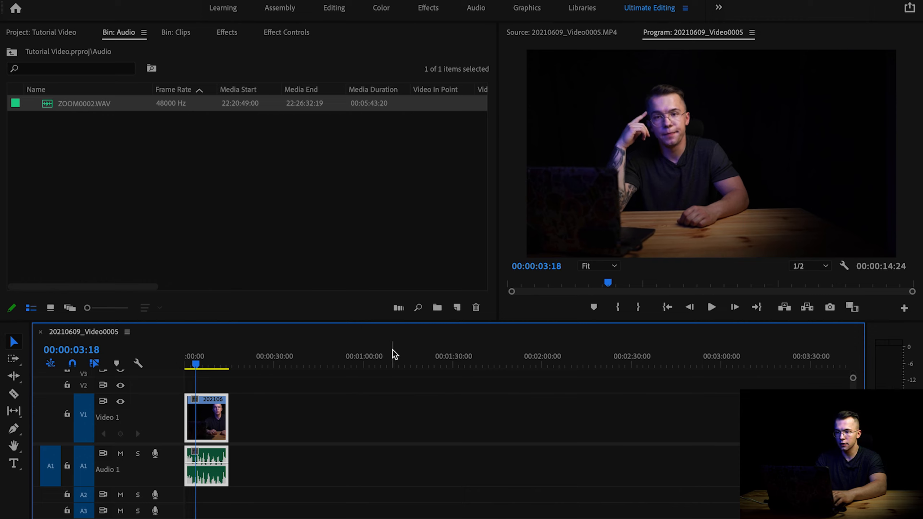
mouse_move(469, 99)
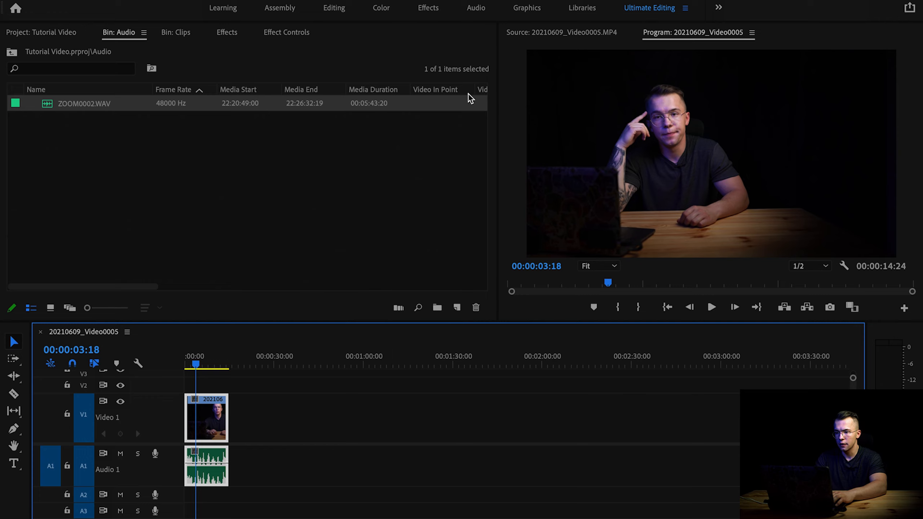
mouse_move(450, 23)
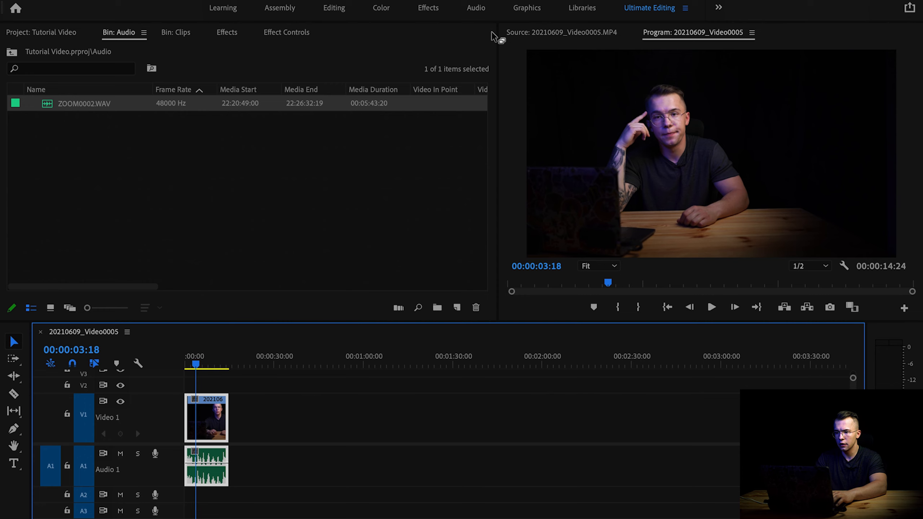
- Bring up the Audio Track Mixer and load Multiband Compressor into Audio 1's first slot
click(474, 8)
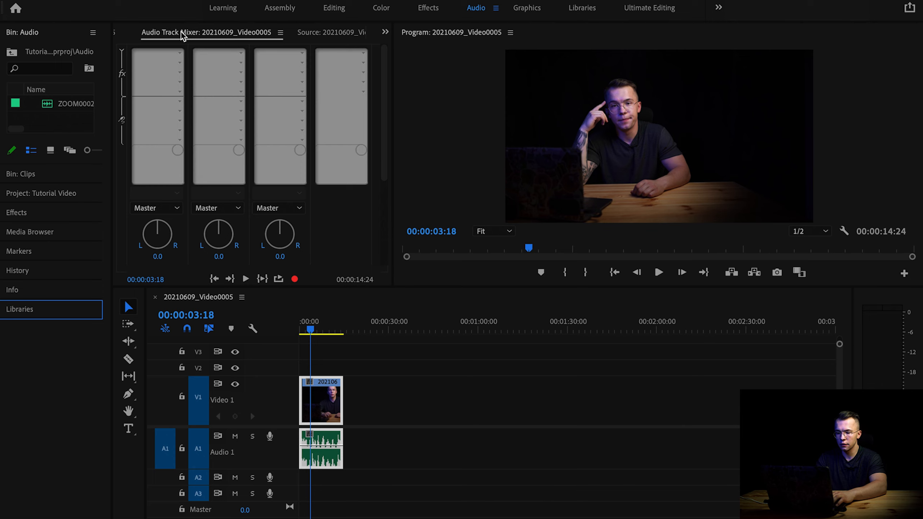
click(325, 33)
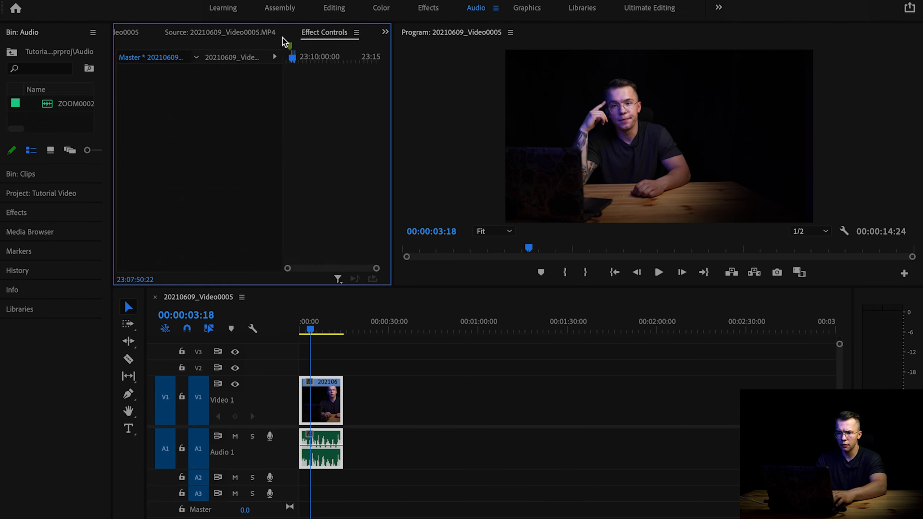
click(185, 32)
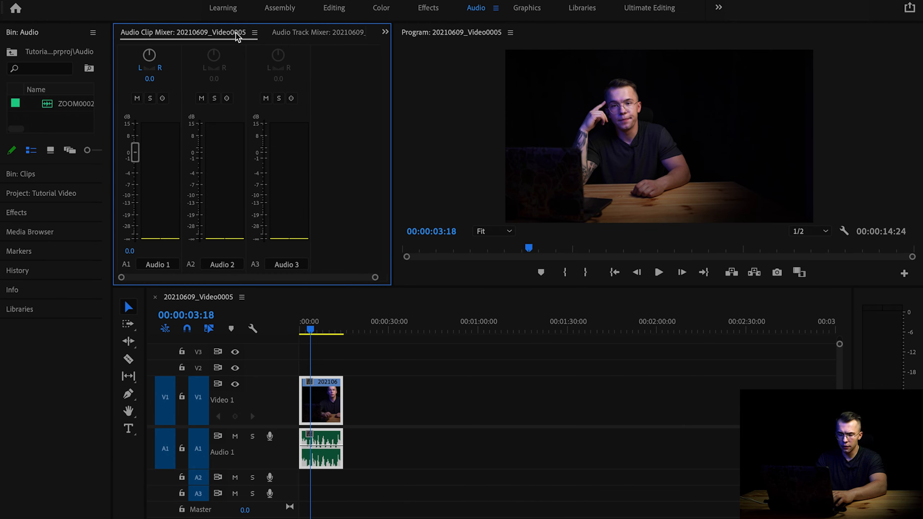
mouse_move(168, 98)
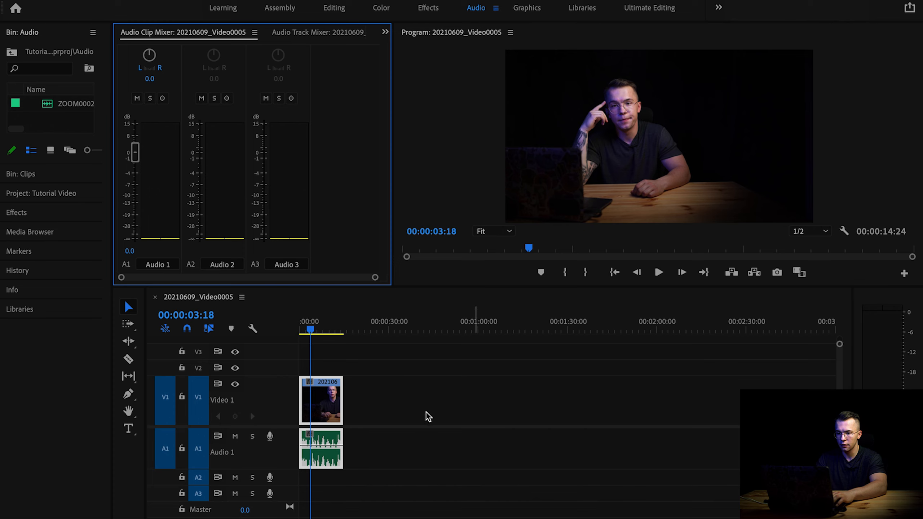
click(318, 32)
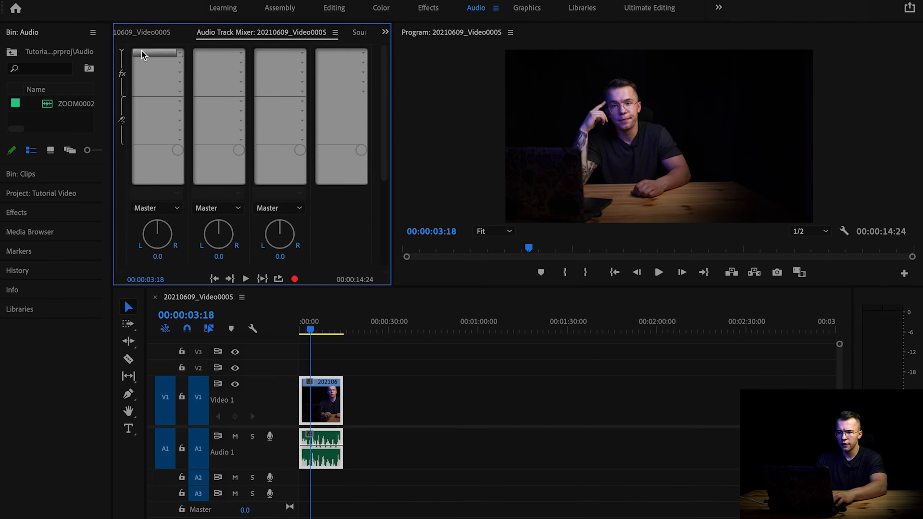
mouse_move(158, 53)
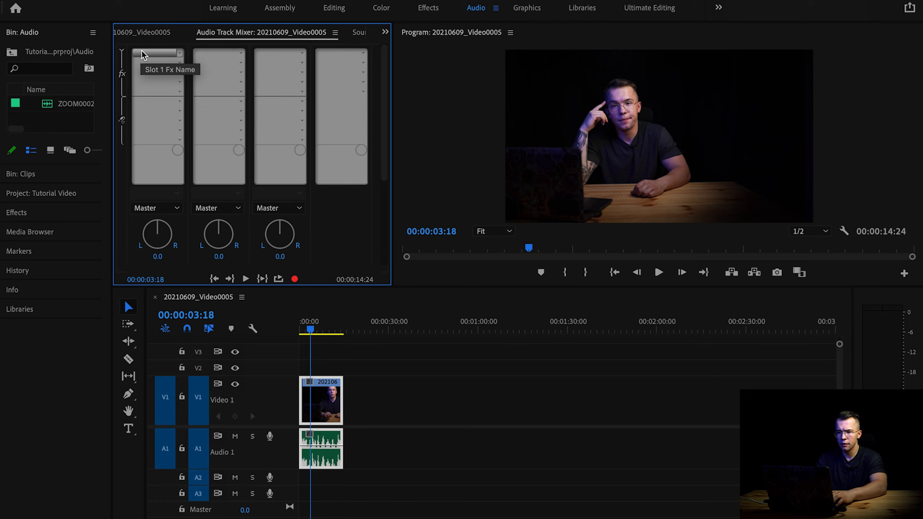
scroll(down, 3)
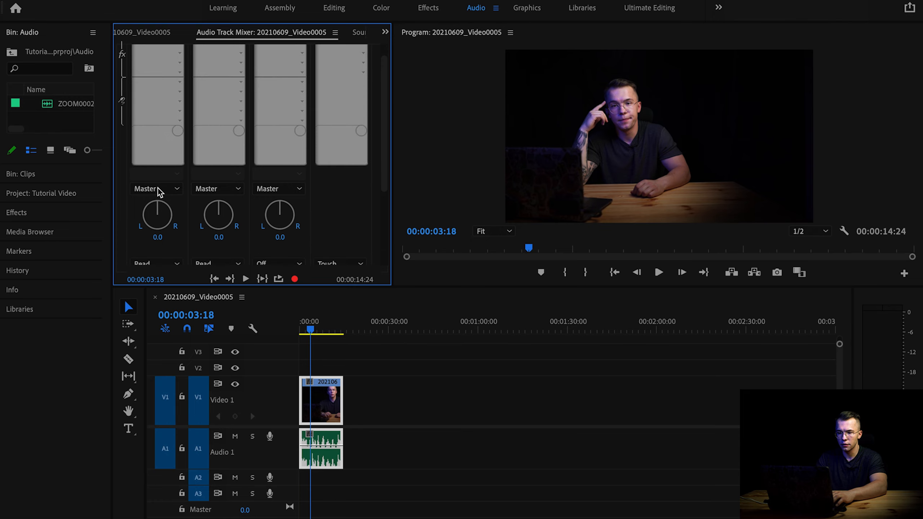
click(158, 53)
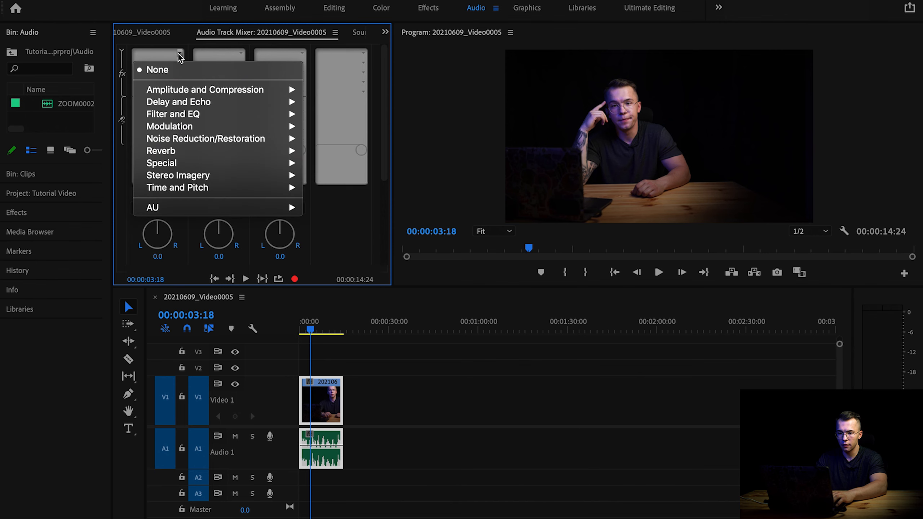
mouse_move(205, 89)
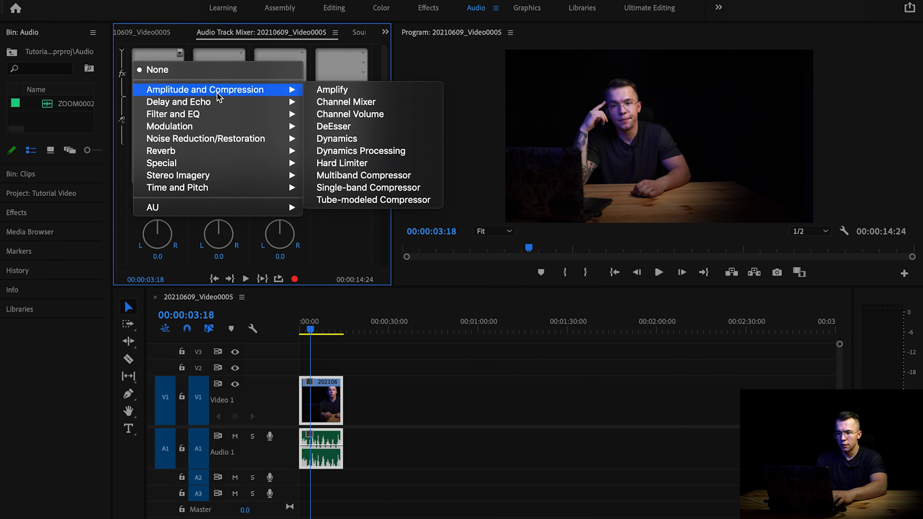
mouse_move(363, 175)
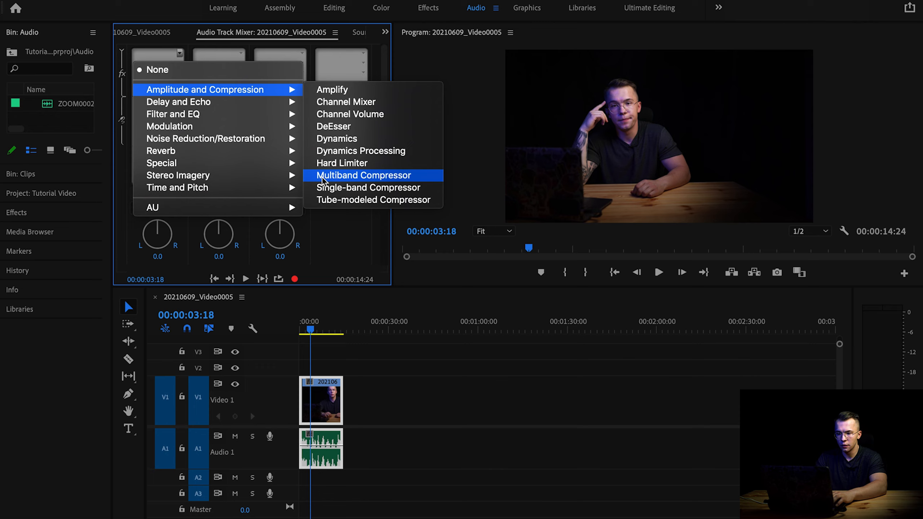
click(365, 175)
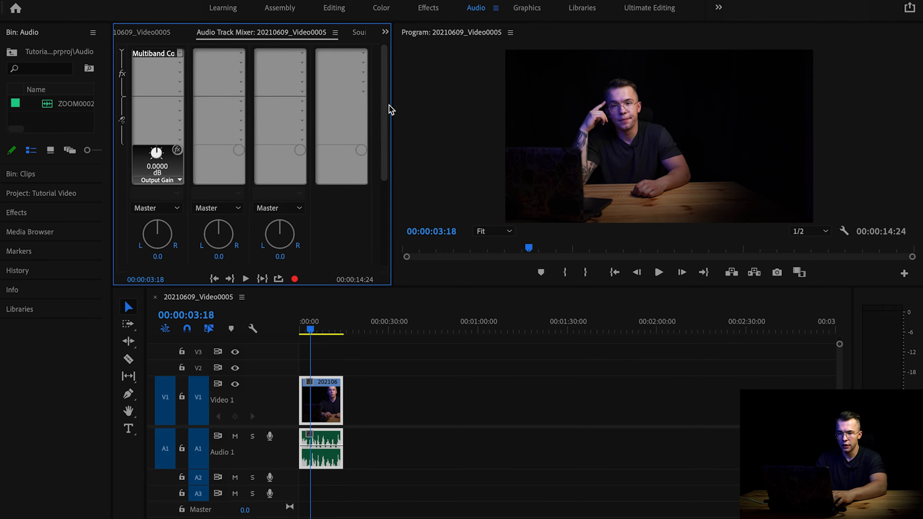
- Apply the Internet Delivery preset to the compressor and compare bypassed versus active during playback
double_click(154, 53)
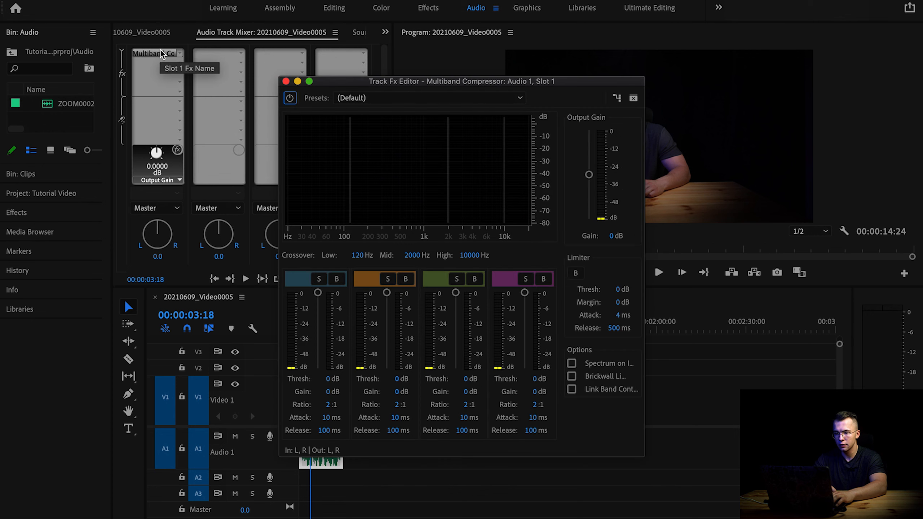
mouse_move(422, 113)
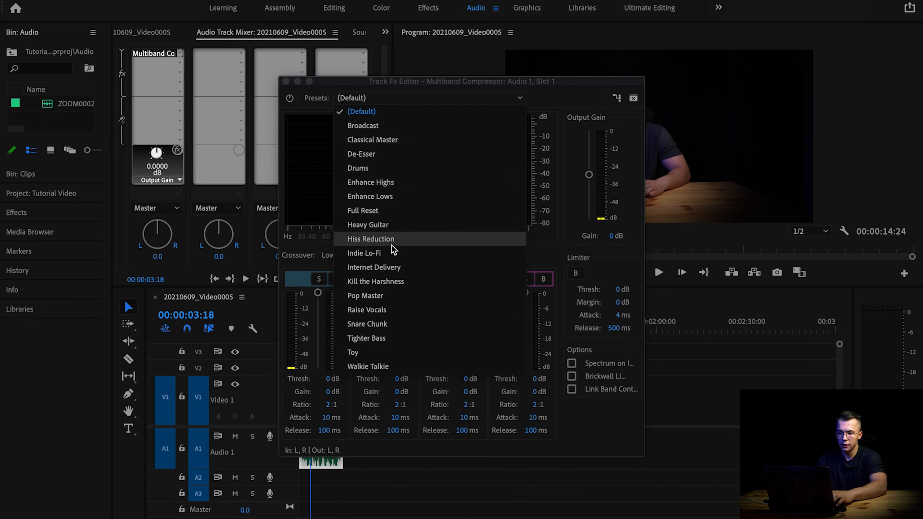
click(374, 267)
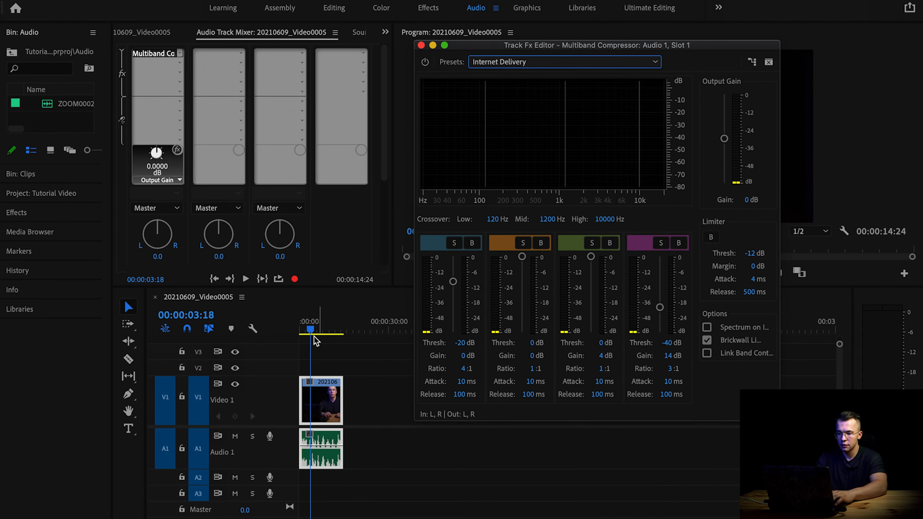
click(246, 278)
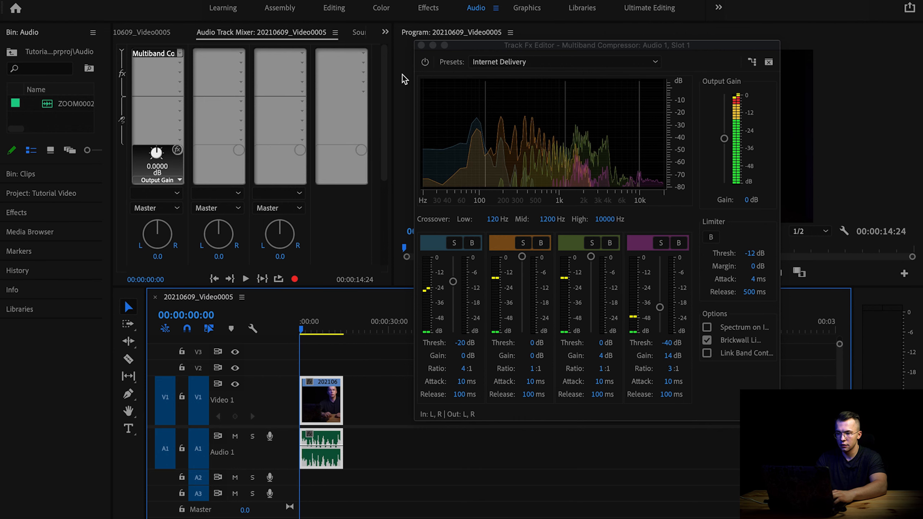
click(245, 279)
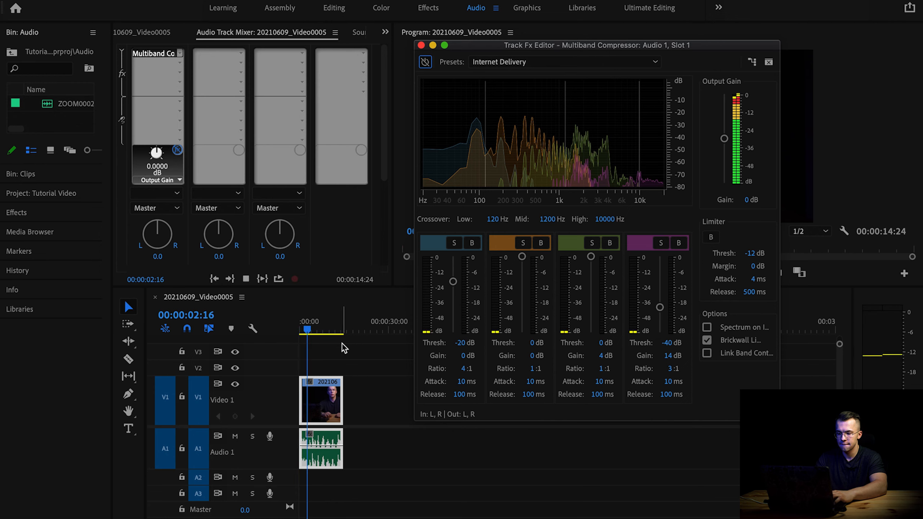
click(246, 279)
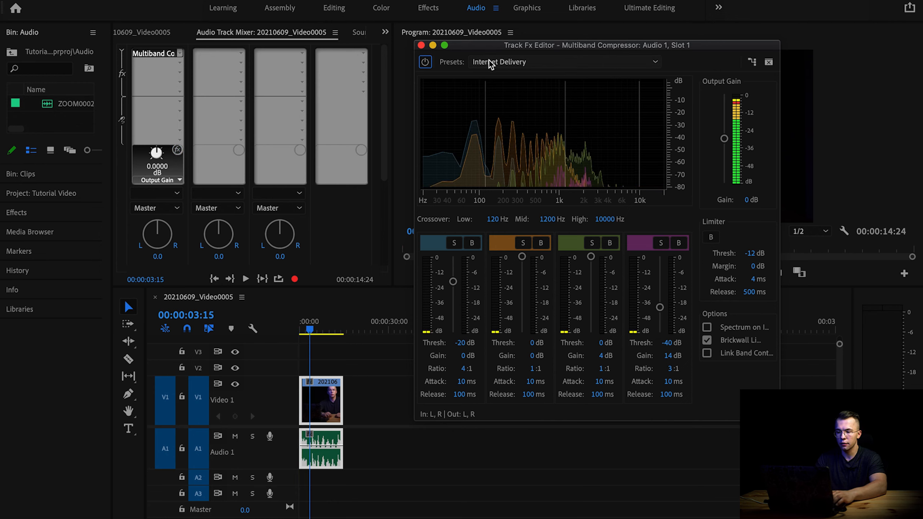
mouse_move(459, 119)
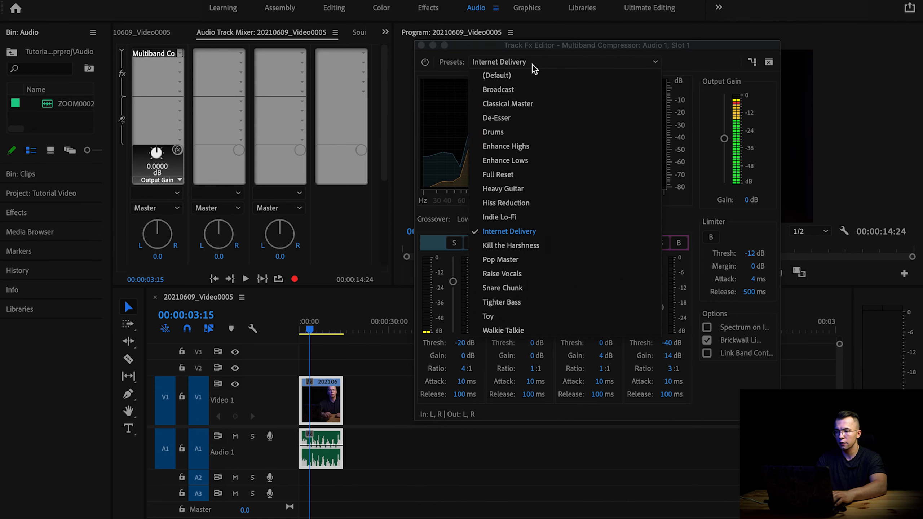
mouse_move(499, 90)
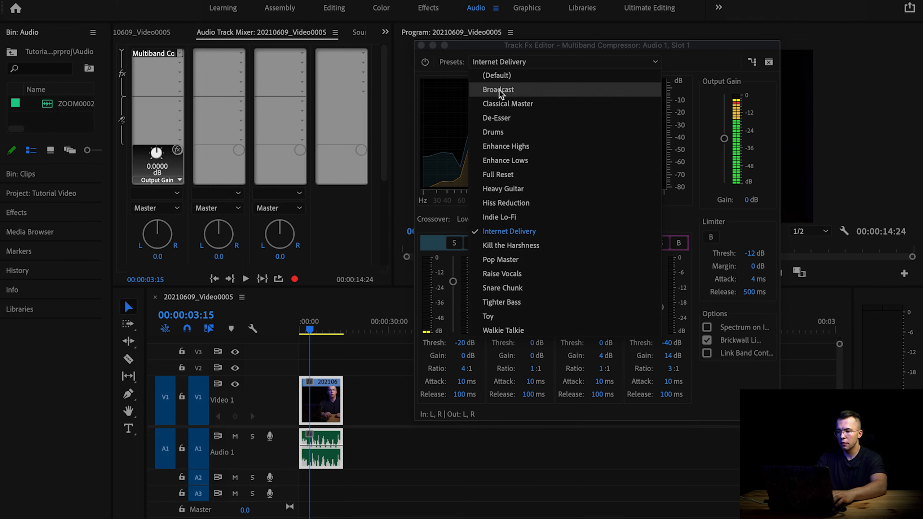
mouse_move(526, 92)
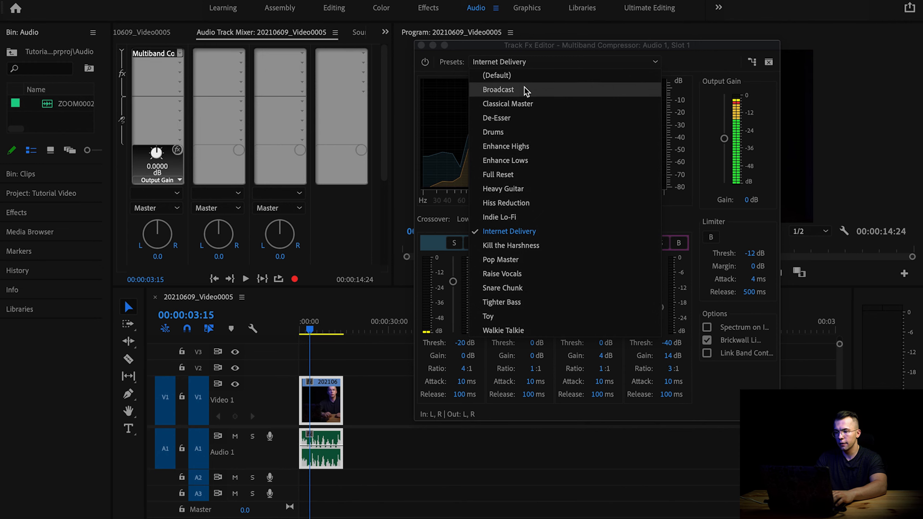
mouse_move(536, 55)
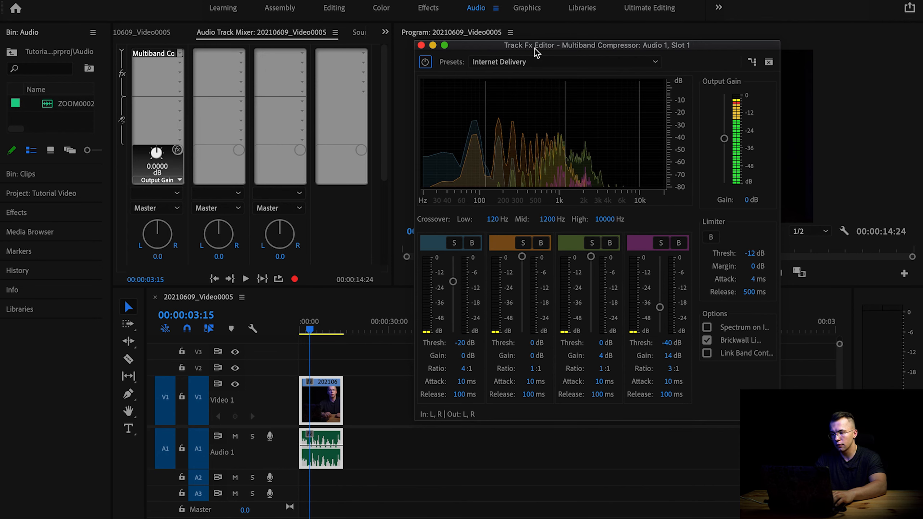
mouse_move(569, 283)
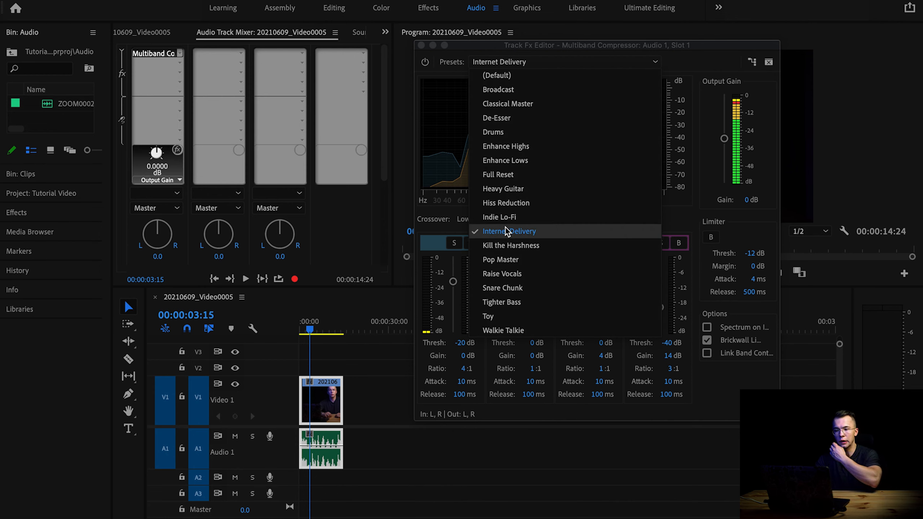
mouse_move(535, 104)
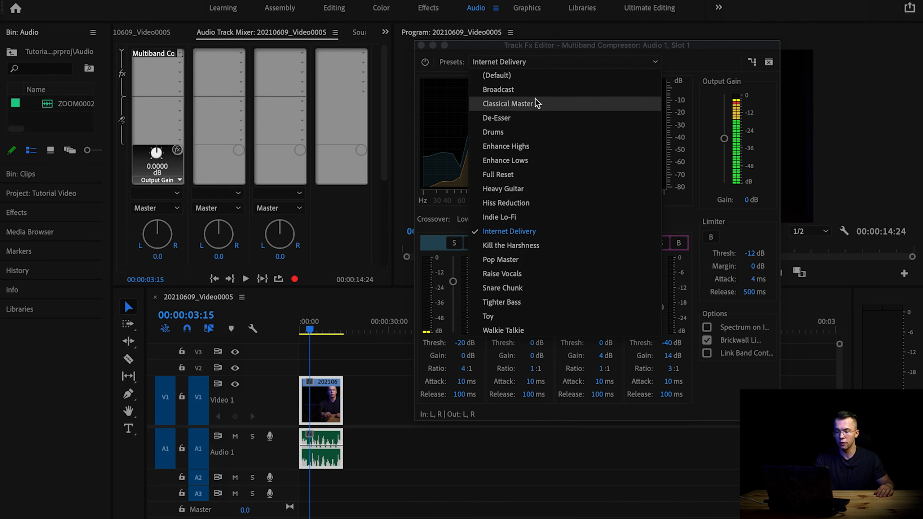
mouse_move(558, 42)
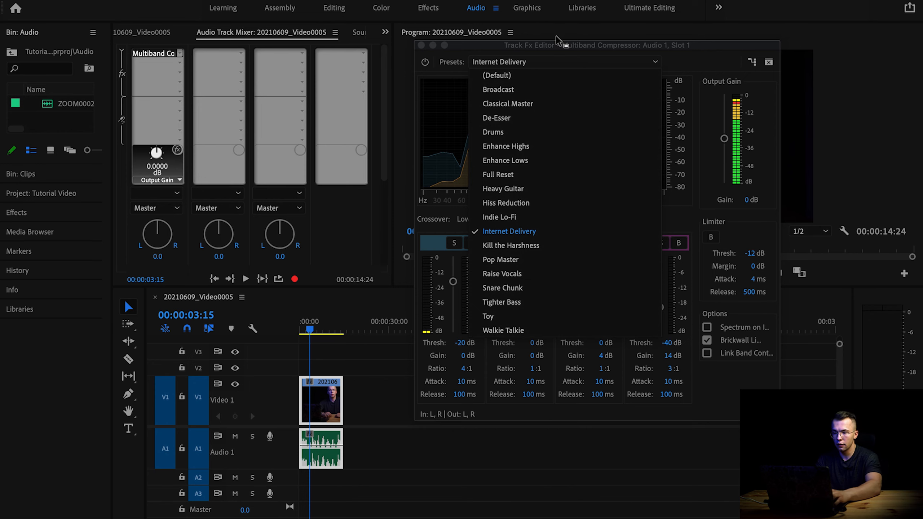
click(247, 53)
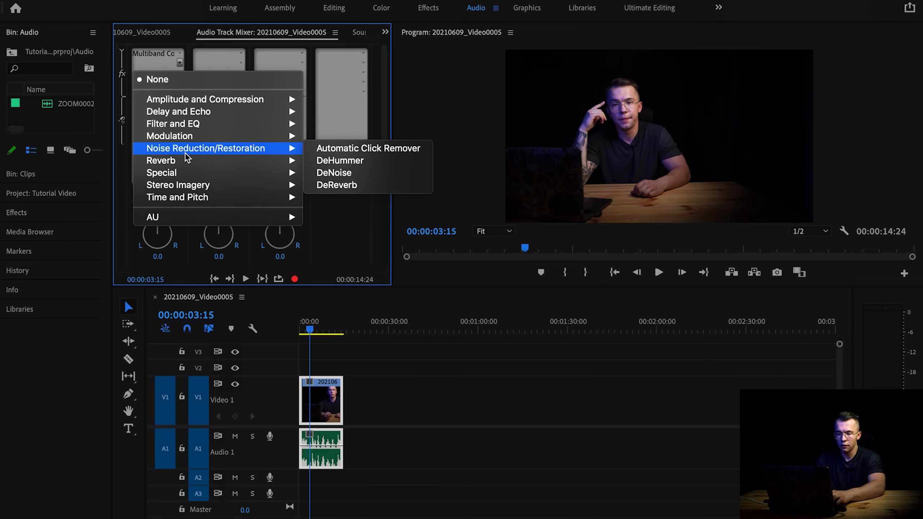
mouse_move(238, 159)
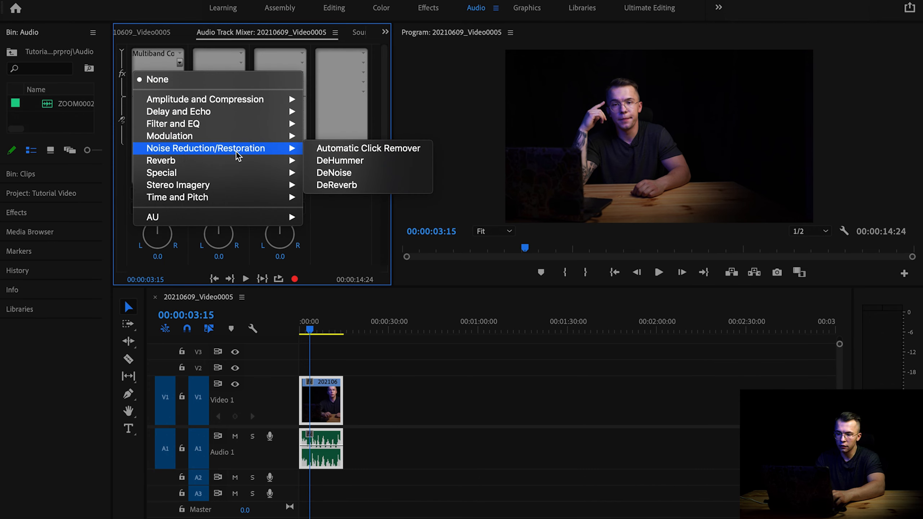
- Load DeNoise into Audio 1's second slot and set its amount to 10%
click(334, 172)
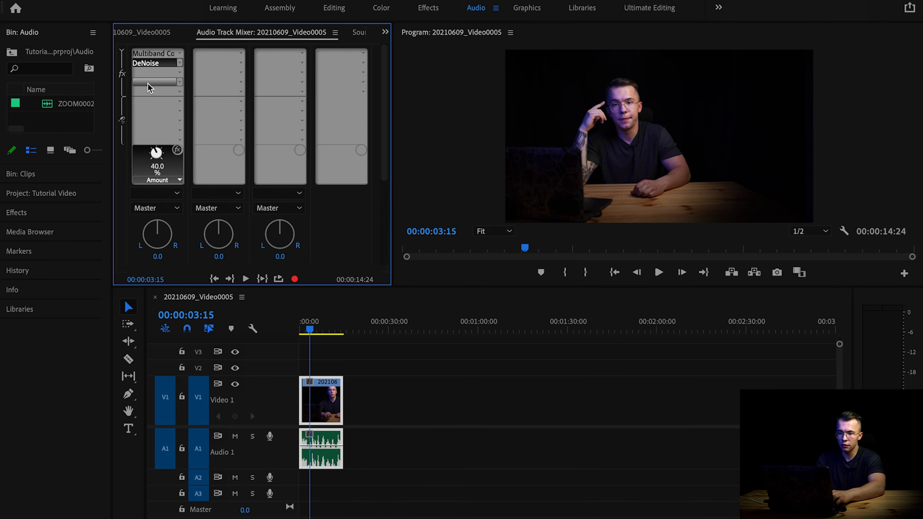
double_click(154, 63)
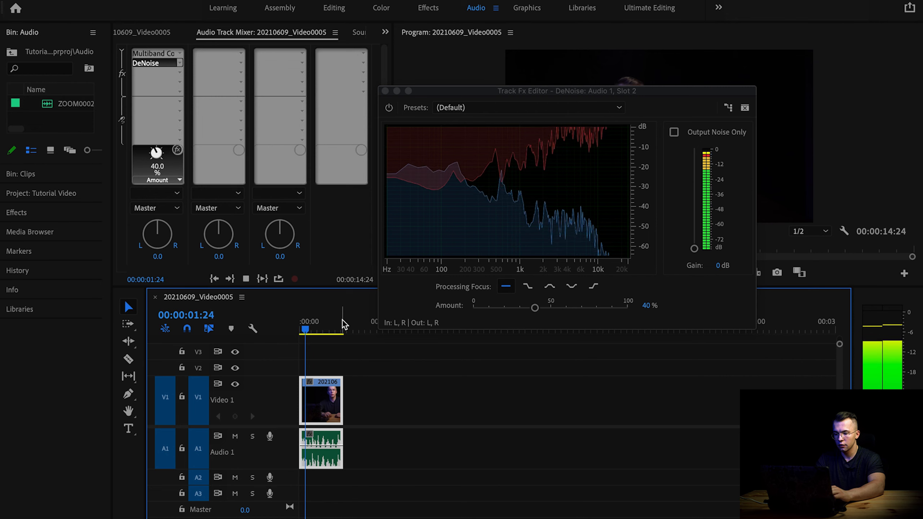
click(246, 278)
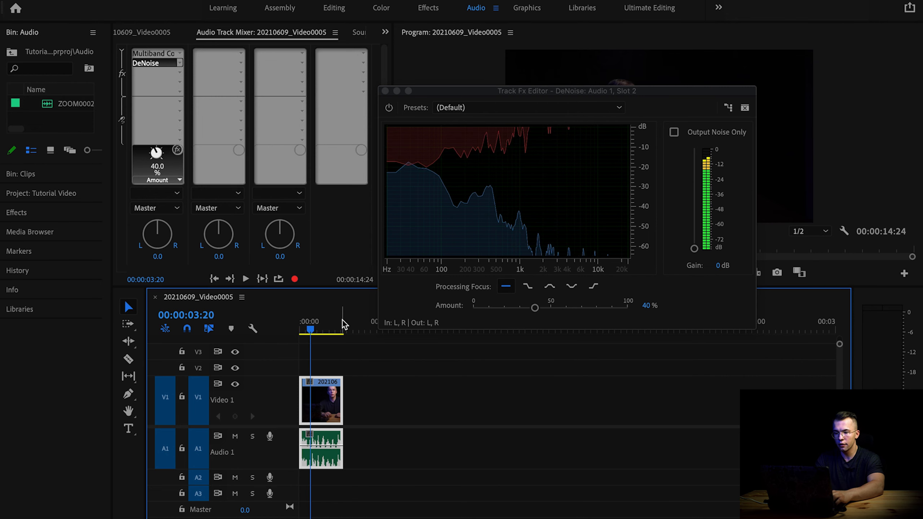
mouse_move(210, 320)
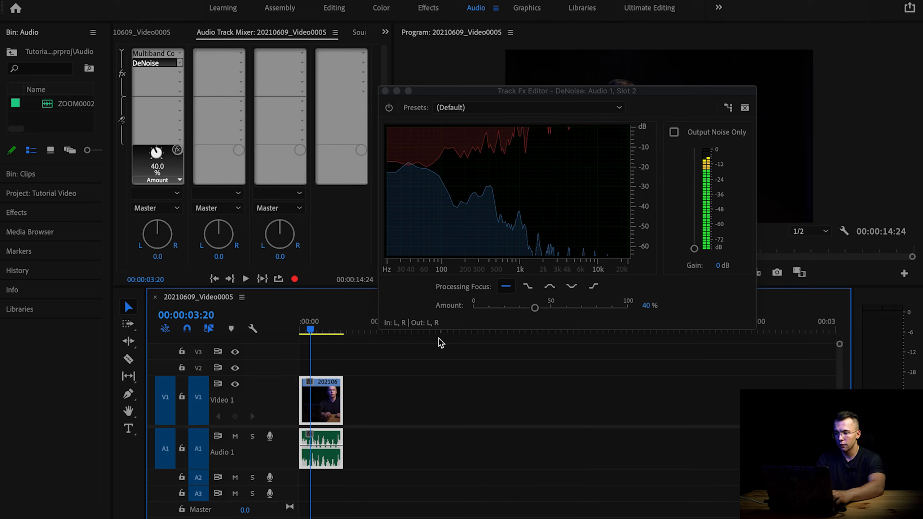
double_click(644, 305)
text(10)
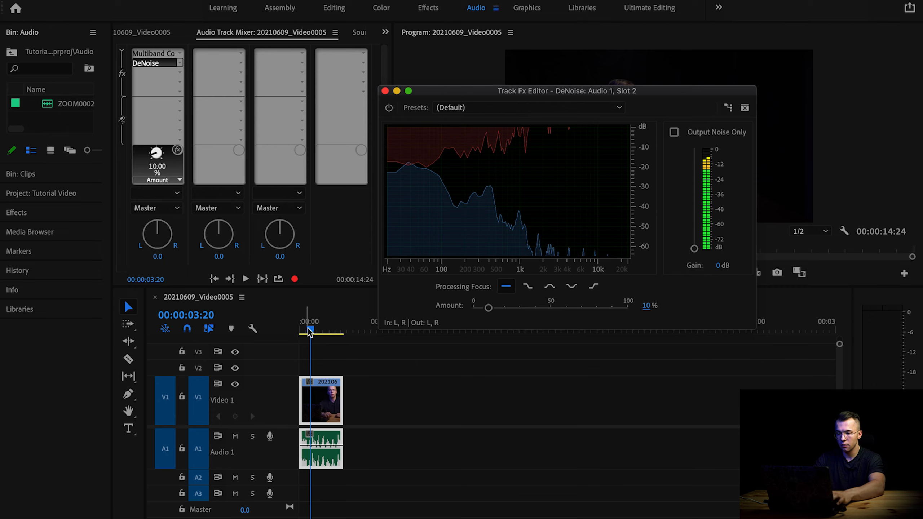
click(246, 278)
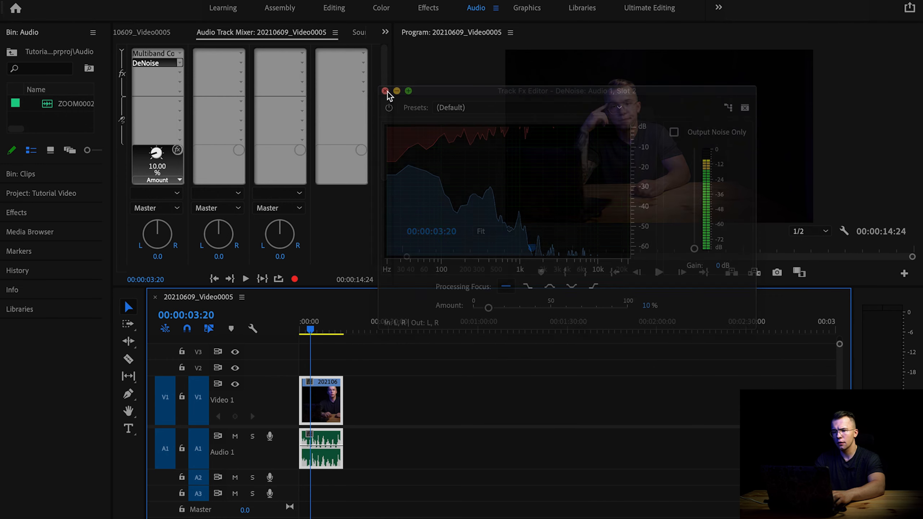
- Load DeReverb into Audio 1's third slot at 20% amount, auditioning it with playback
click(385, 92)
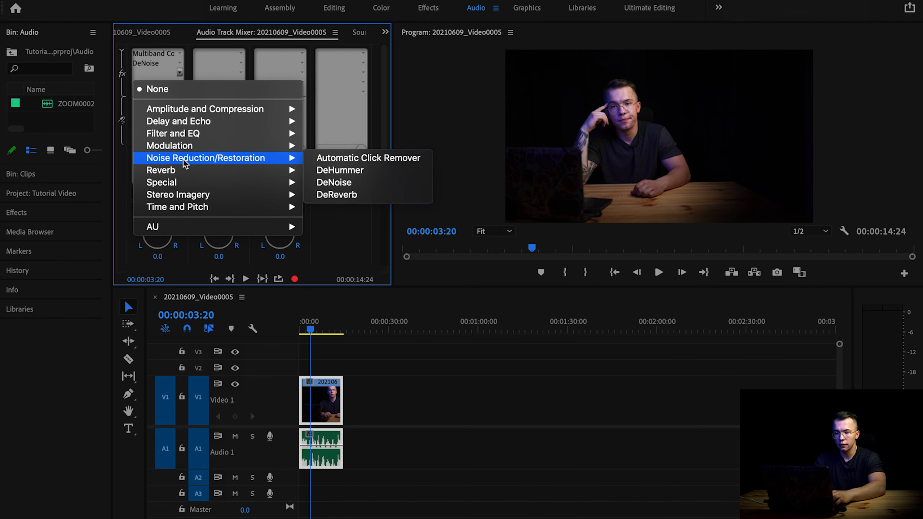
mouse_move(337, 194)
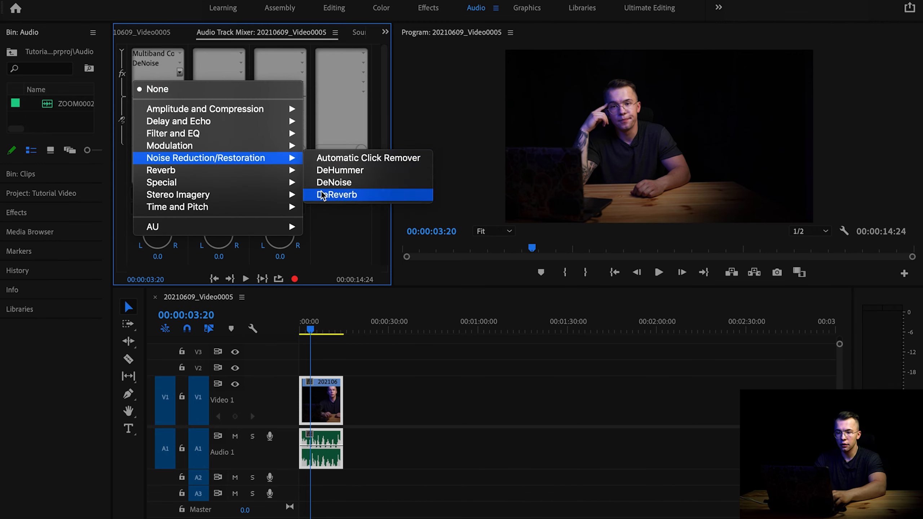
click(338, 194)
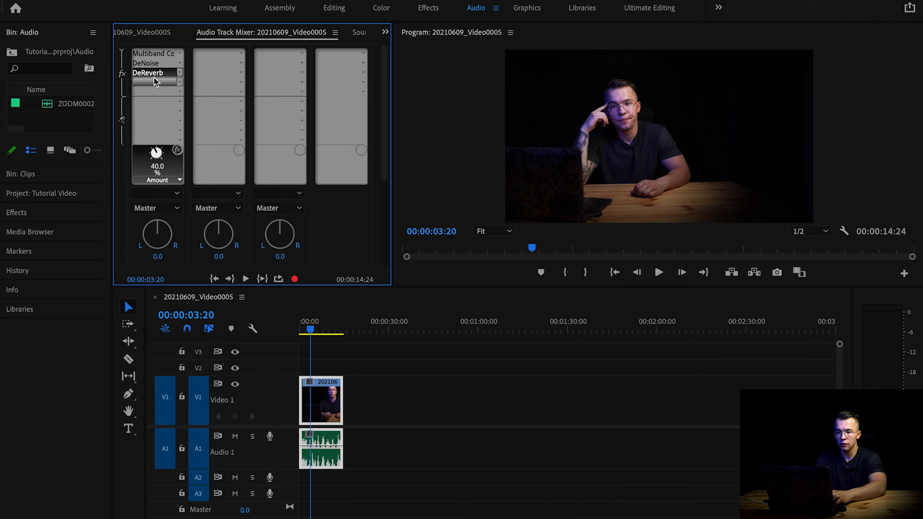
double_click(154, 72)
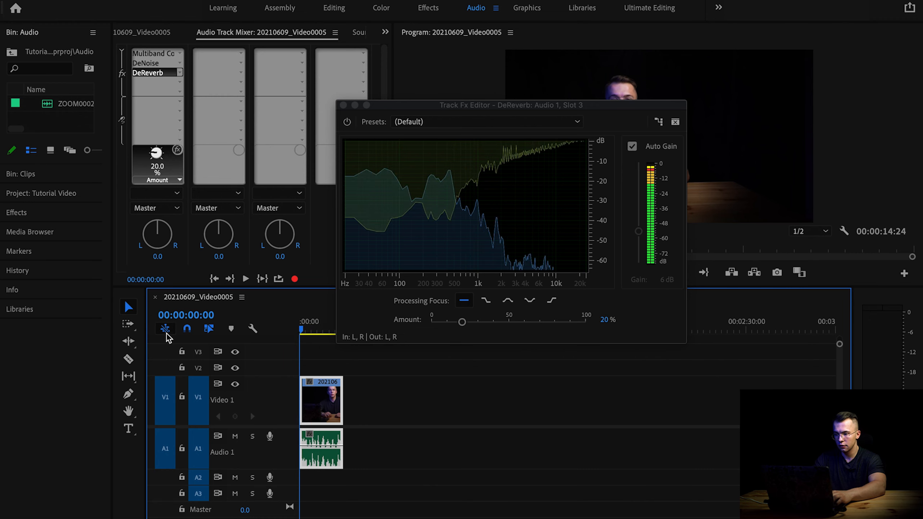
click(246, 278)
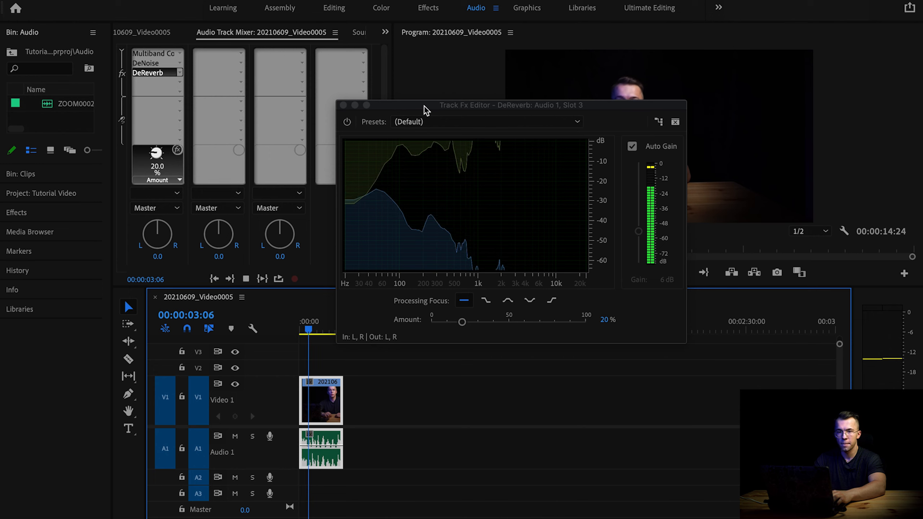
click(675, 122)
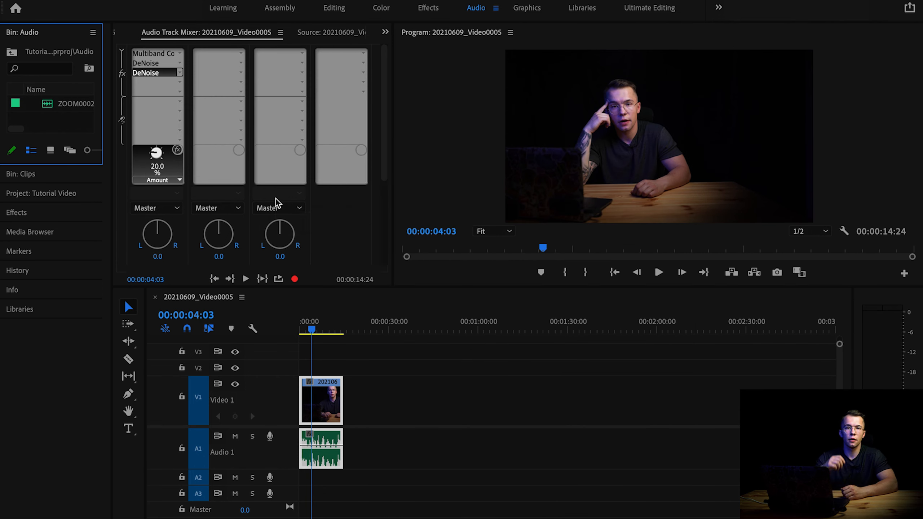
mouse_move(280, 207)
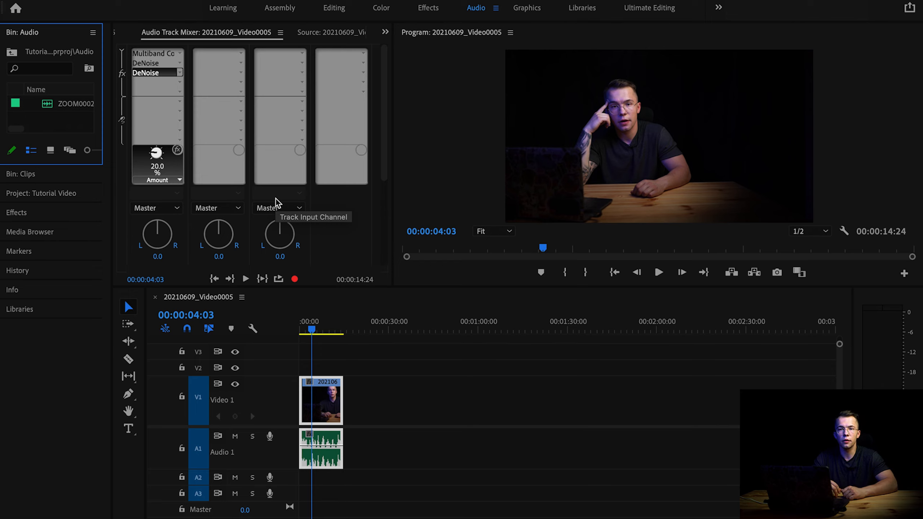
mouse_move(278, 203)
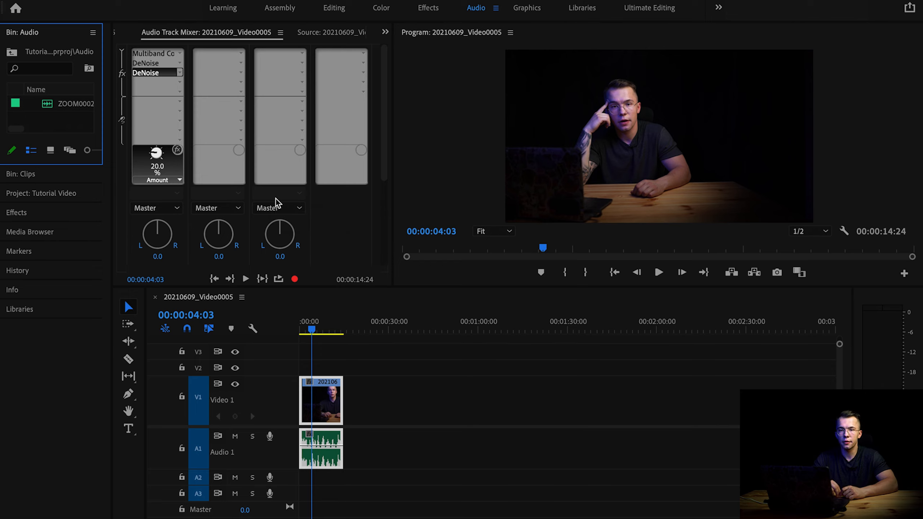
mouse_move(311, 128)
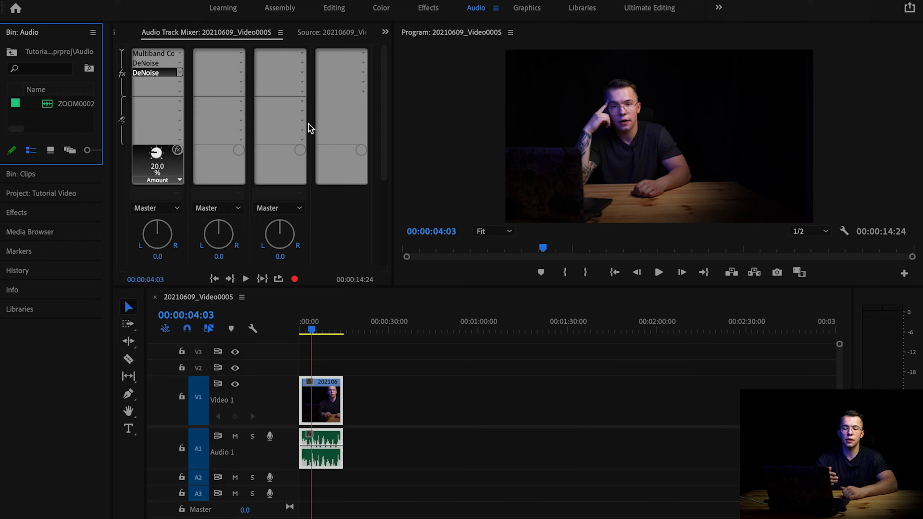
mouse_move(326, 153)
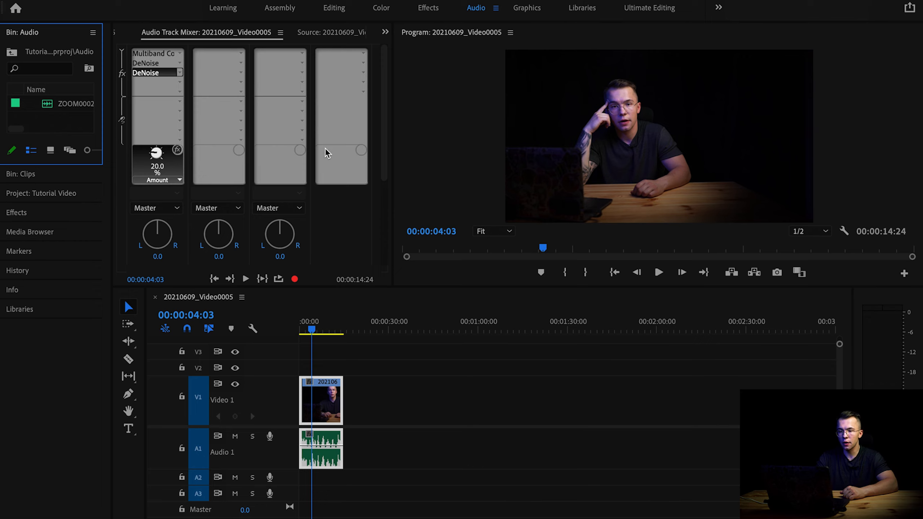
mouse_move(333, 221)
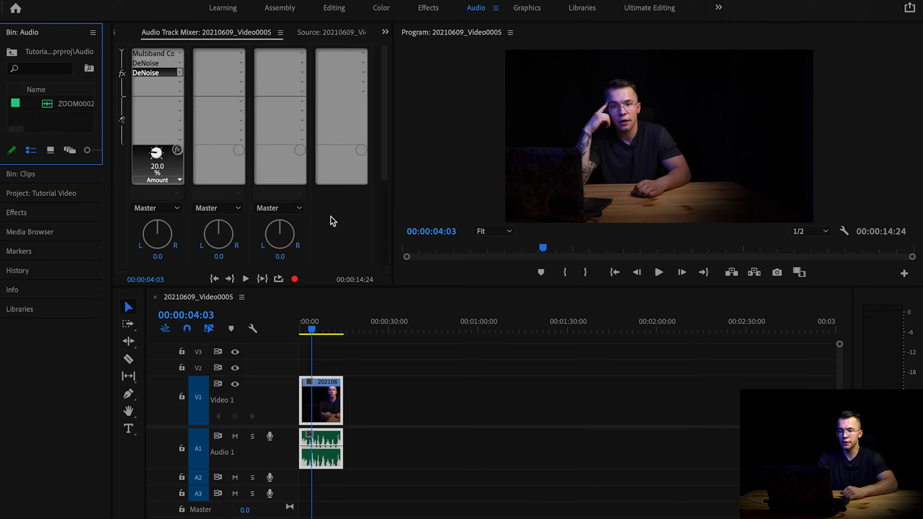
mouse_move(214, 164)
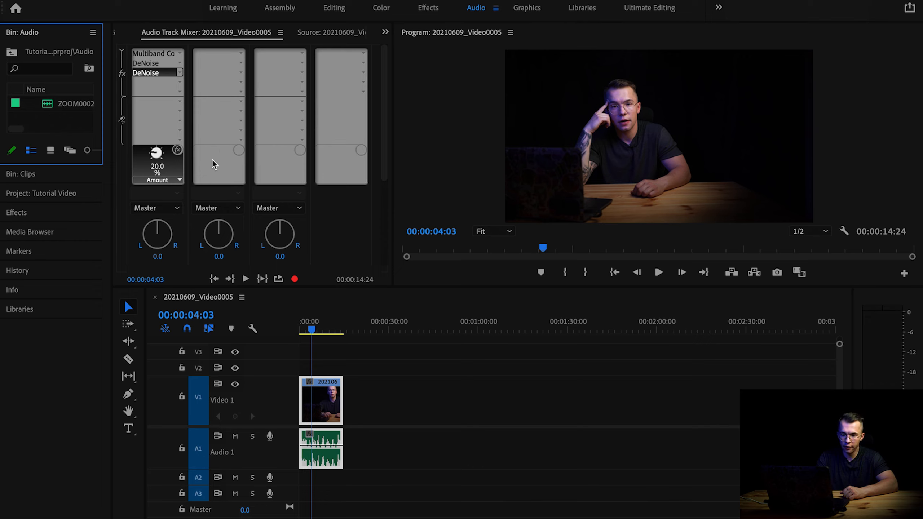
mouse_move(318, 250)
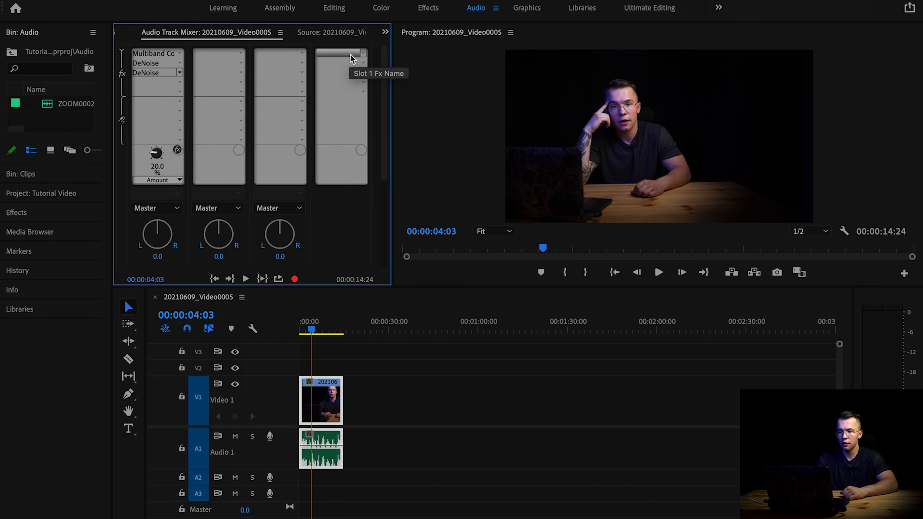
- Add Loudness Radar to Master with 1 min radar speed, LUFS units, -14 LUFS target
click(361, 56)
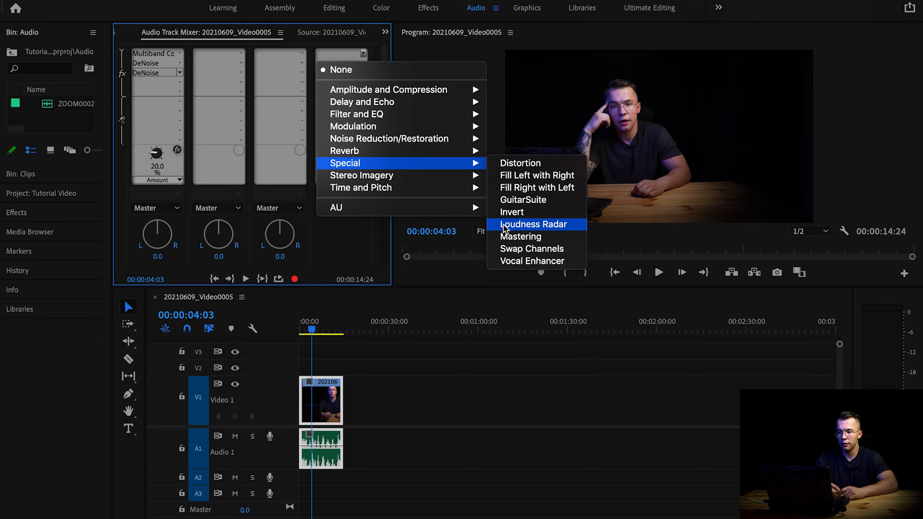
click(534, 225)
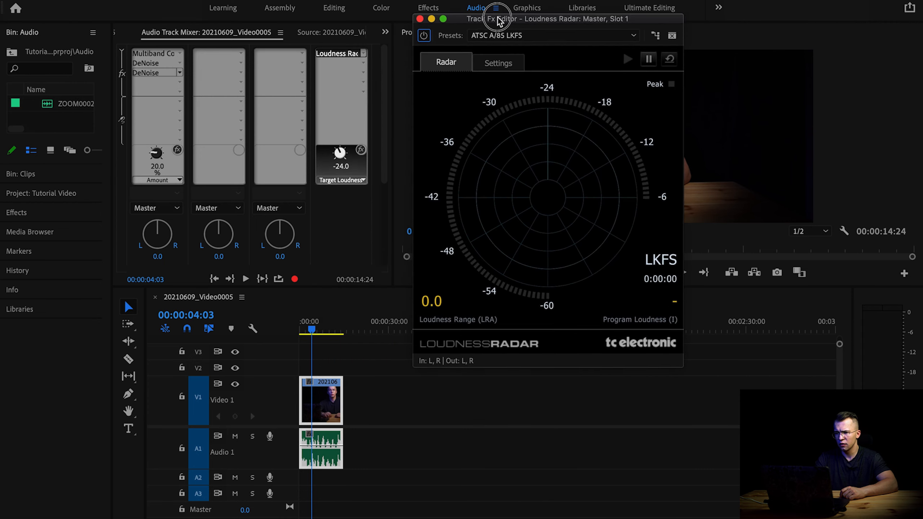
click(499, 58)
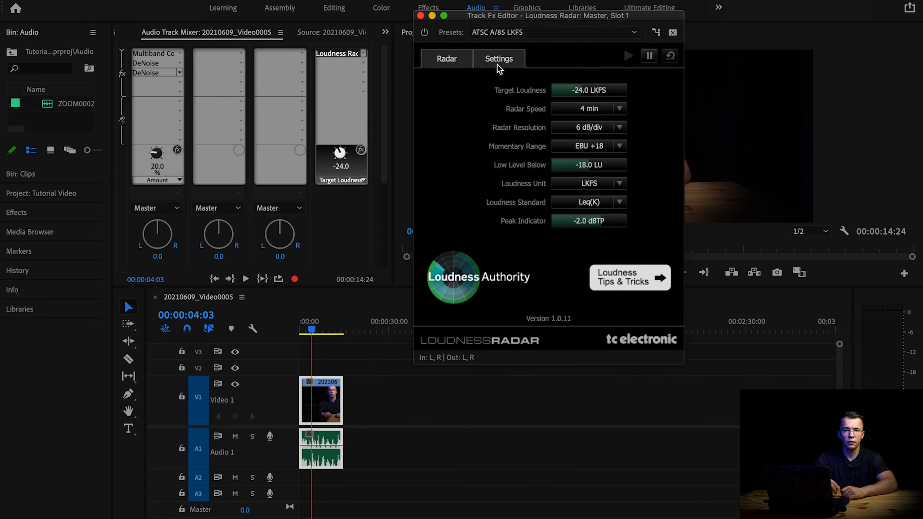
mouse_move(492, 87)
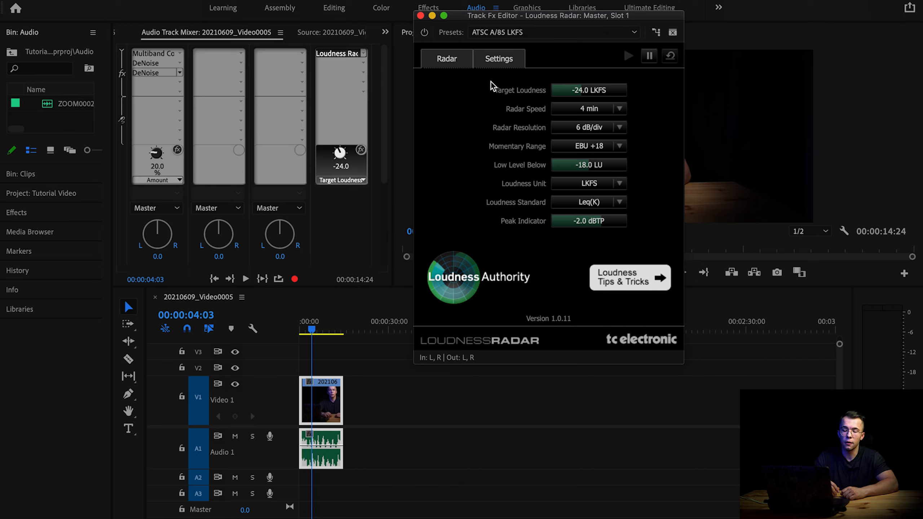
mouse_move(601, 99)
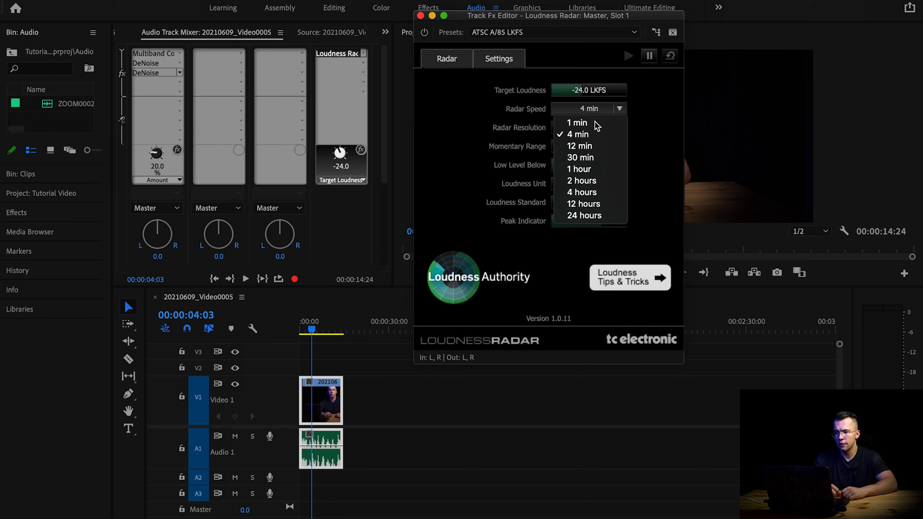
click(577, 123)
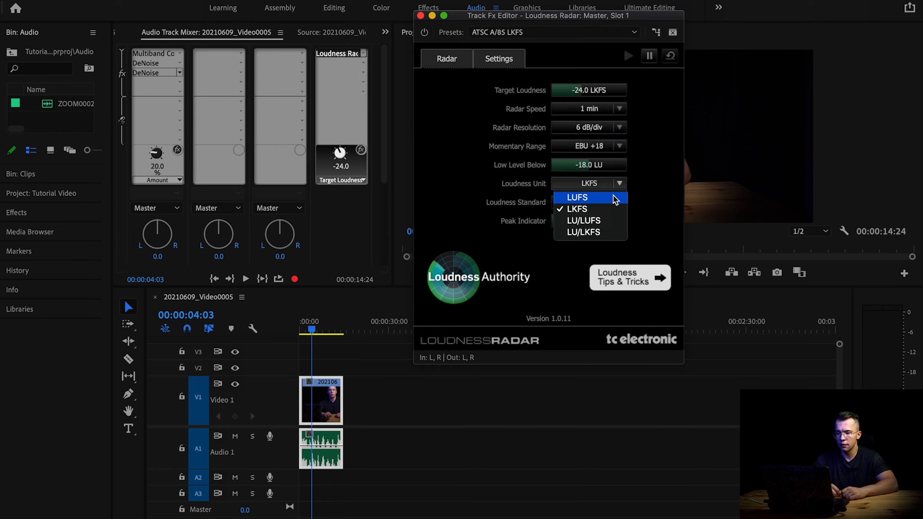
click(578, 197)
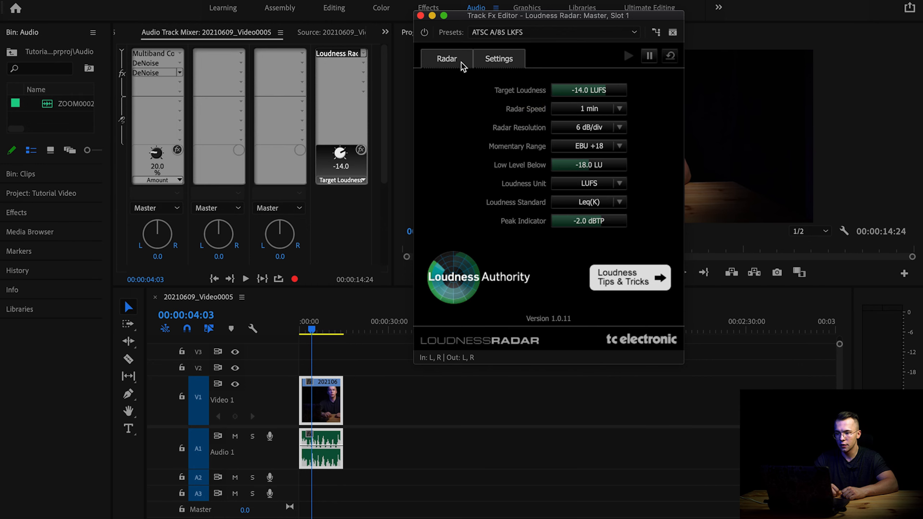
- Return to the Loudness Radar display and measure playback, reading about -18 LUFS
click(447, 59)
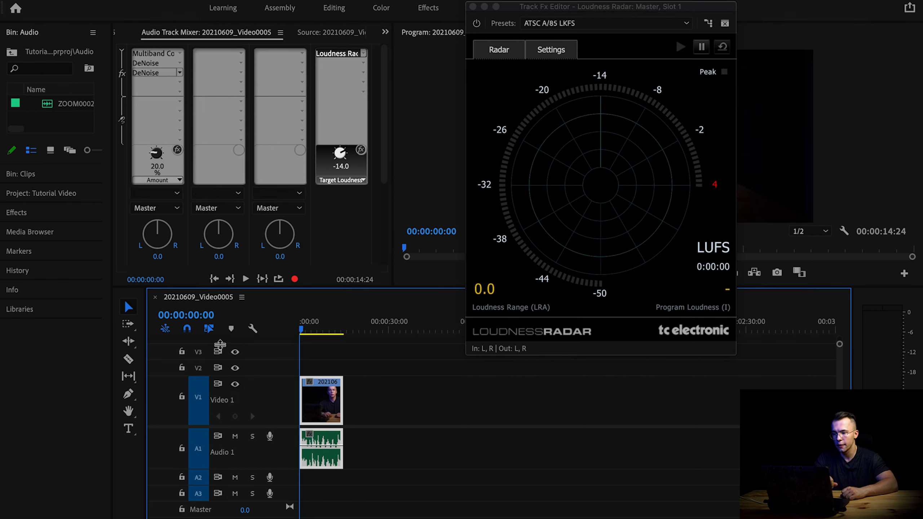
click(680, 47)
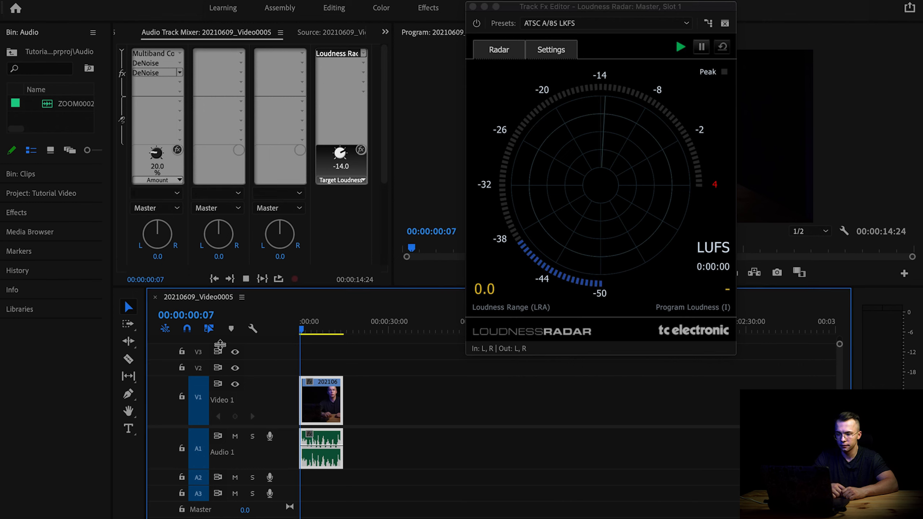
click(680, 47)
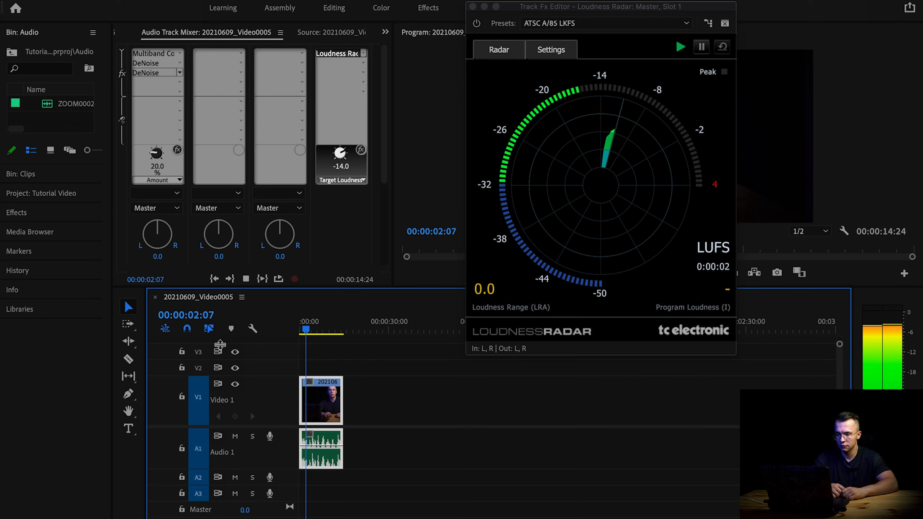
click(679, 46)
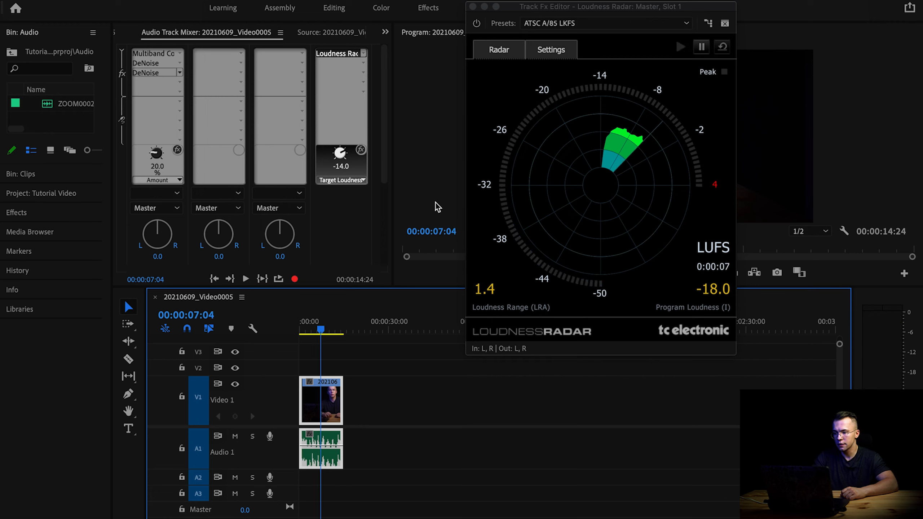
mouse_move(586, 197)
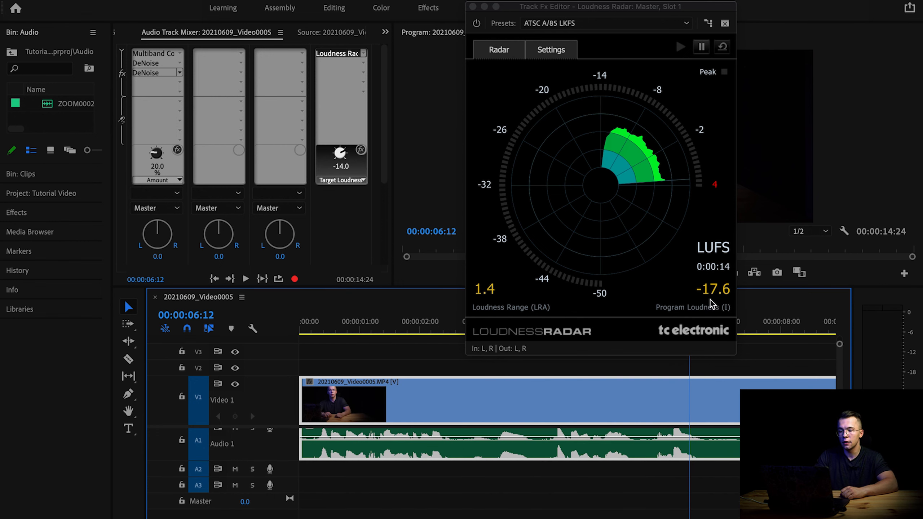
mouse_move(713, 300)
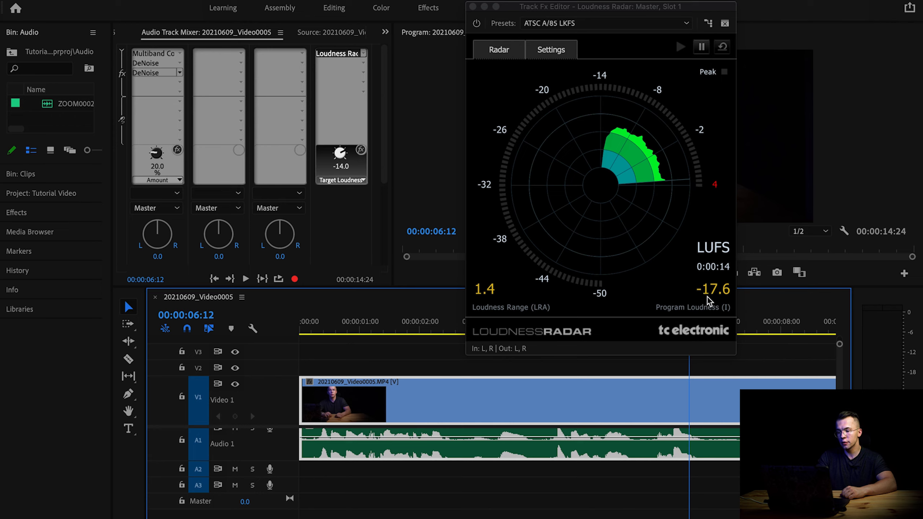
mouse_move(713, 300)
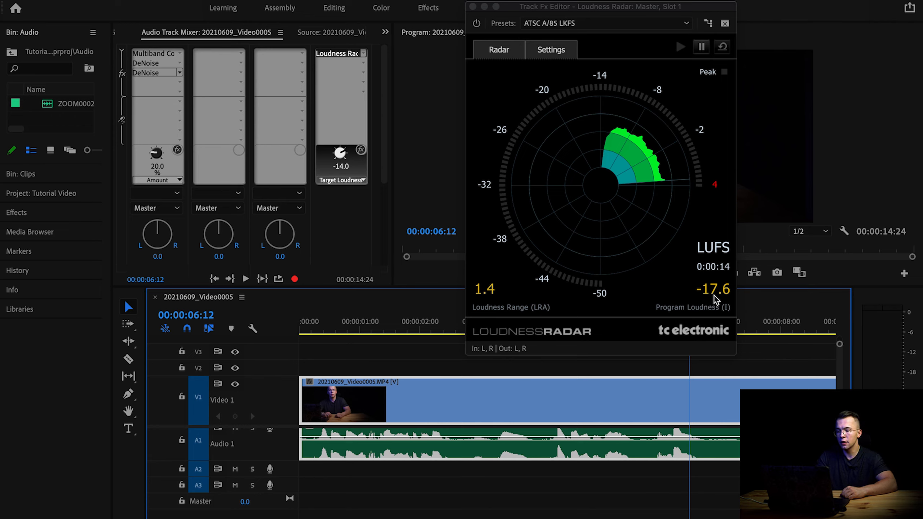
mouse_move(715, 302)
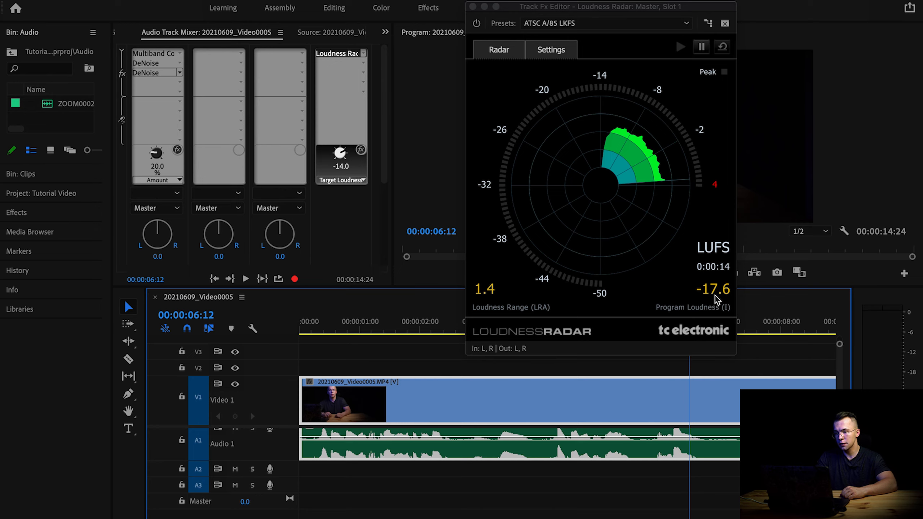
mouse_move(598, 30)
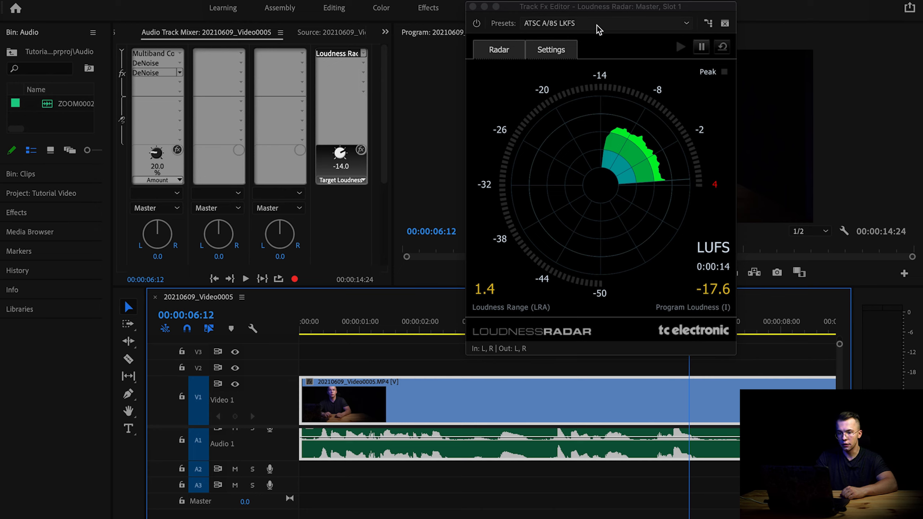
- Ride the Audio 1 fader during playback to -0.3 dB, reaching -15.5 LUFS, then rewind
scroll(down, 3)
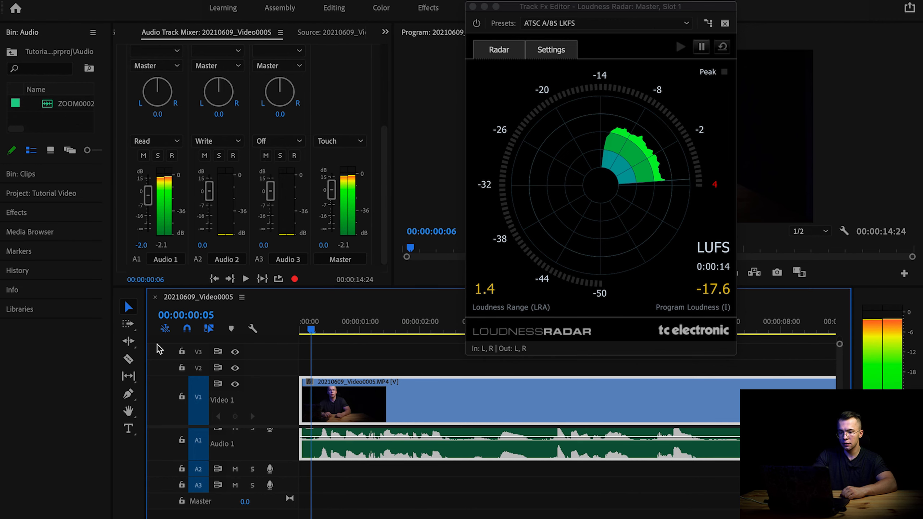
click(680, 47)
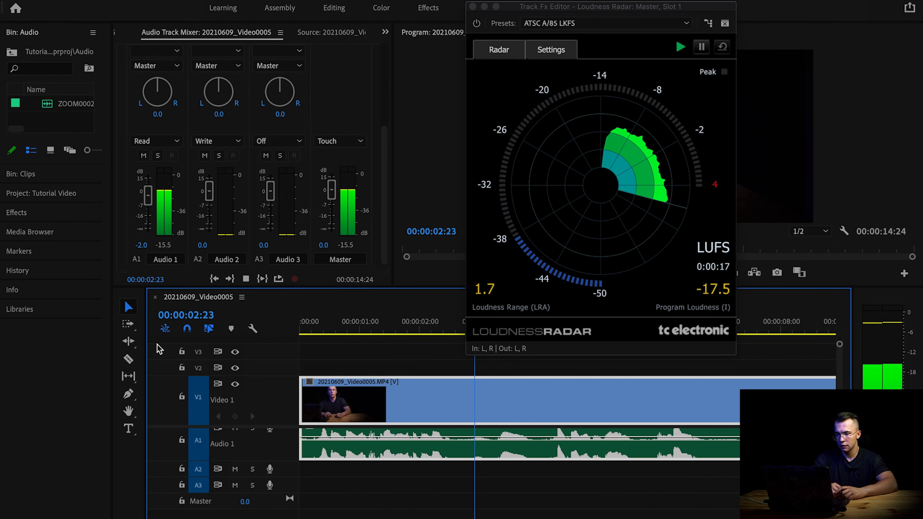
click(680, 46)
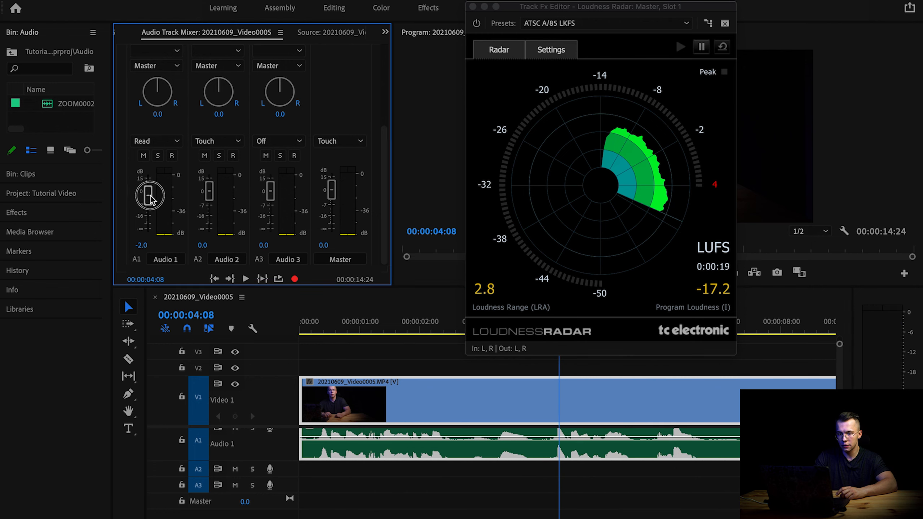
click(679, 46)
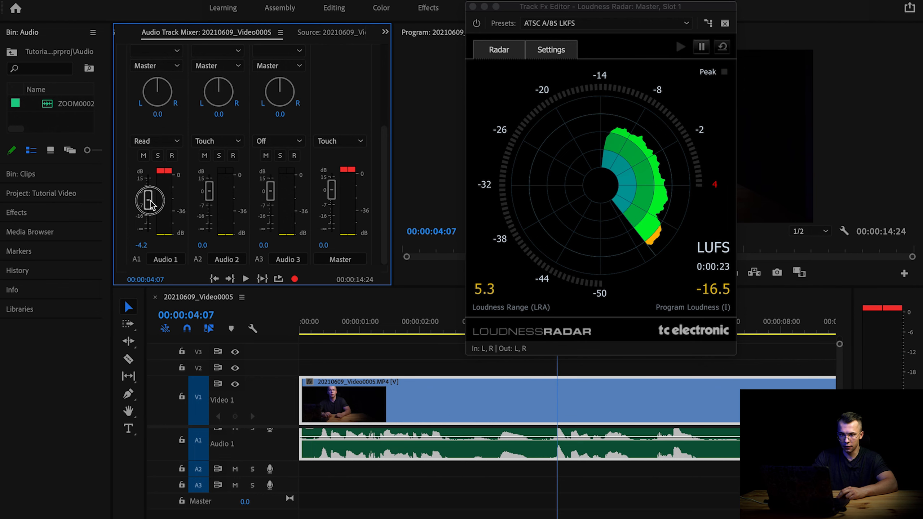
drag(149, 203, 150, 194)
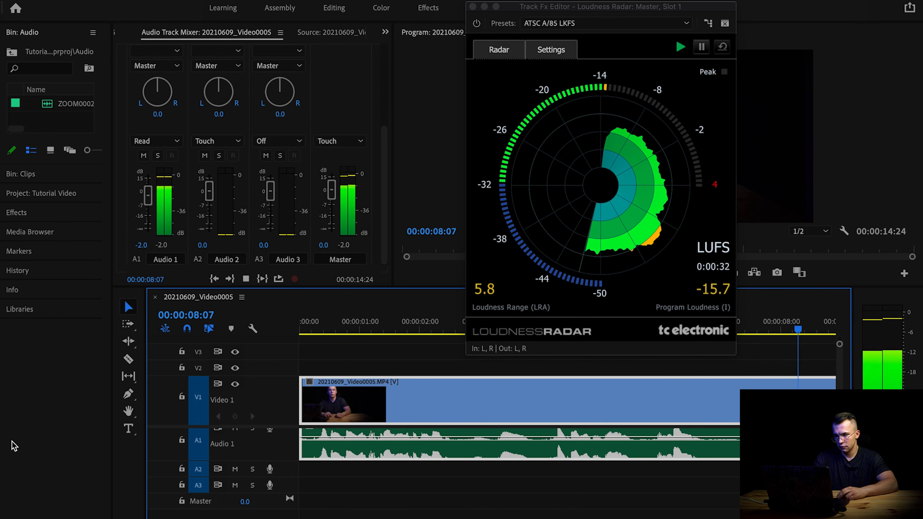
click(680, 46)
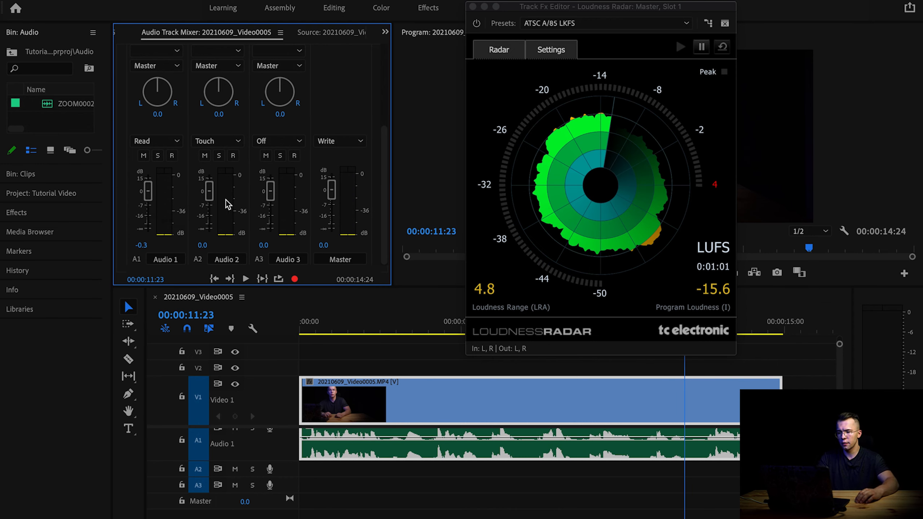
click(680, 47)
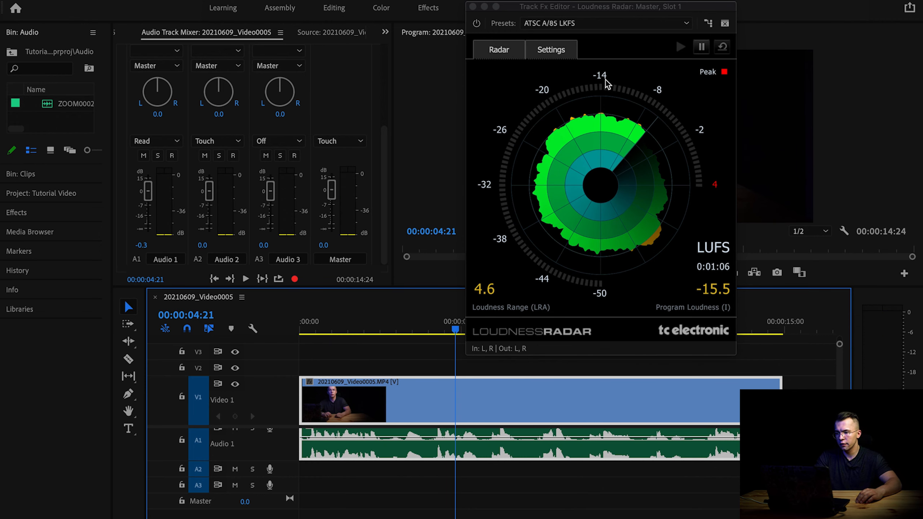
click(550, 50)
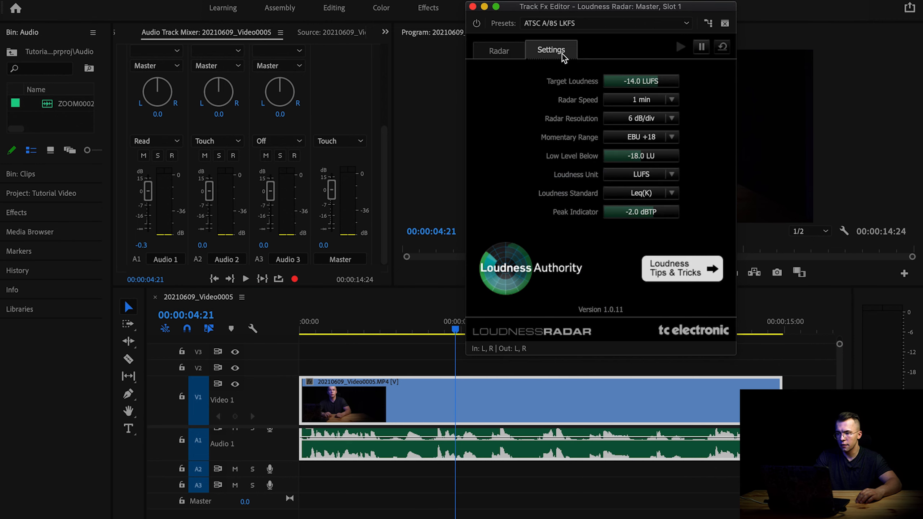
click(499, 51)
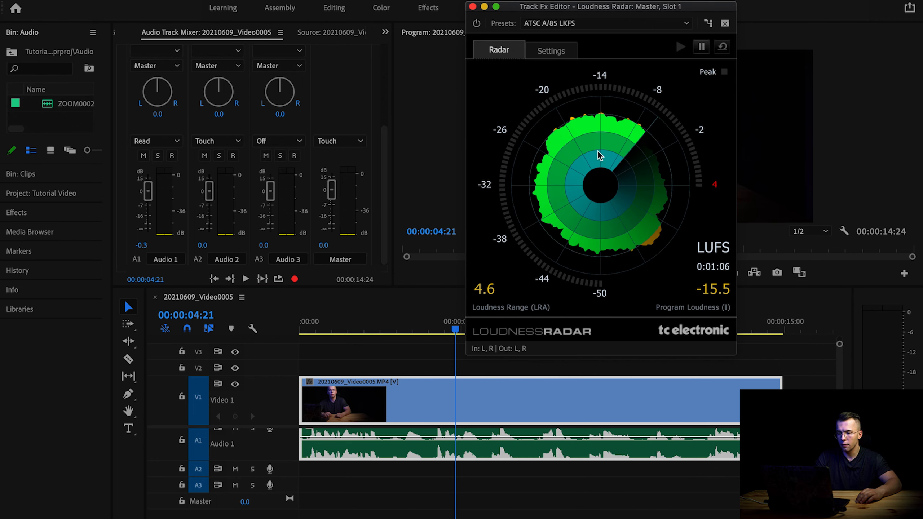
mouse_move(599, 123)
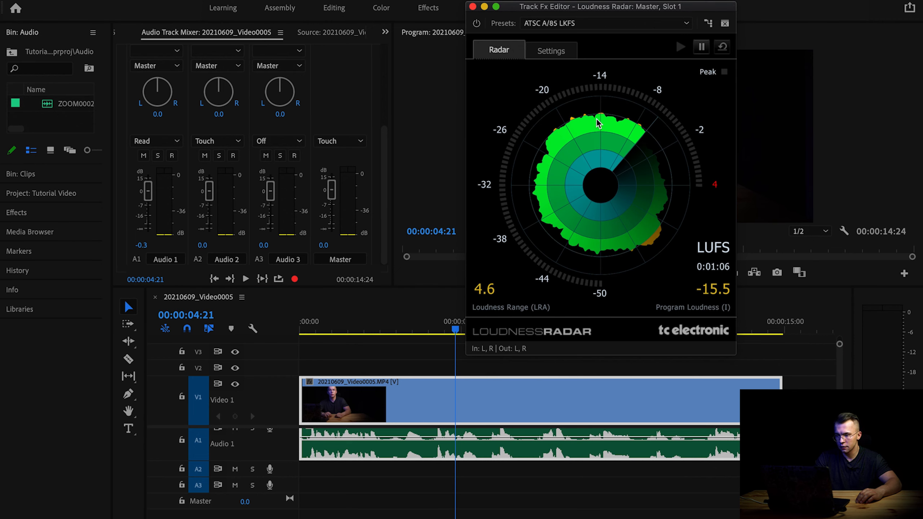
mouse_move(559, 206)
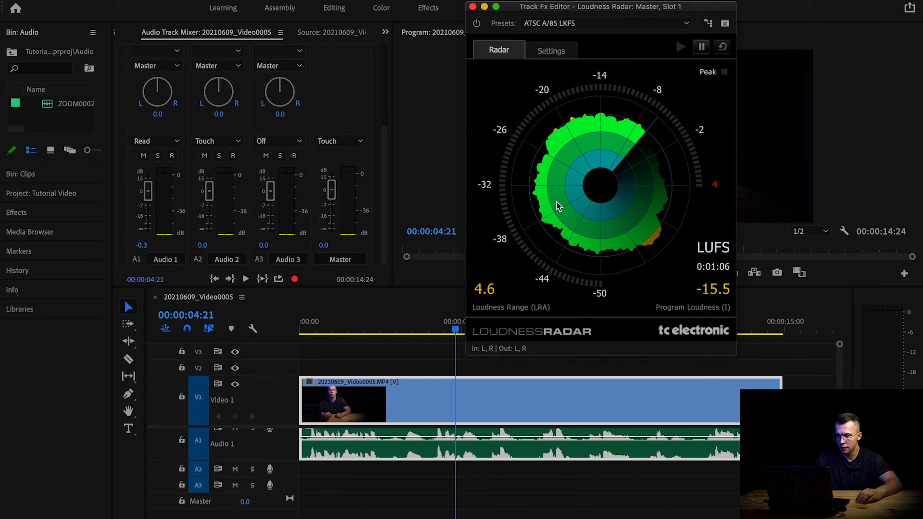
mouse_move(609, 242)
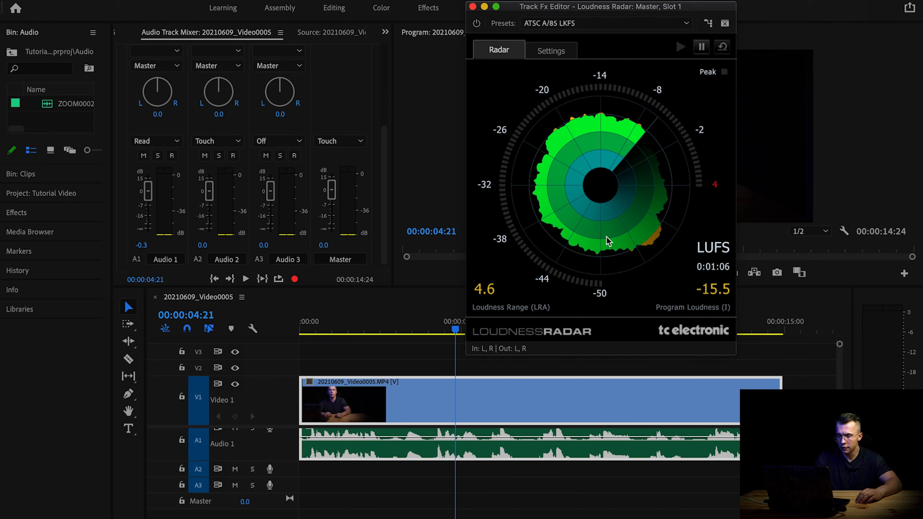
mouse_move(598, 122)
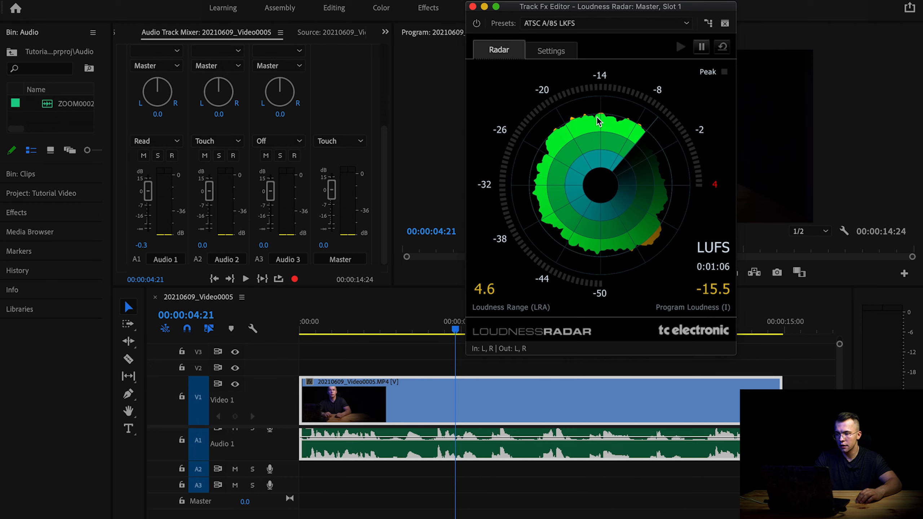
mouse_move(622, 139)
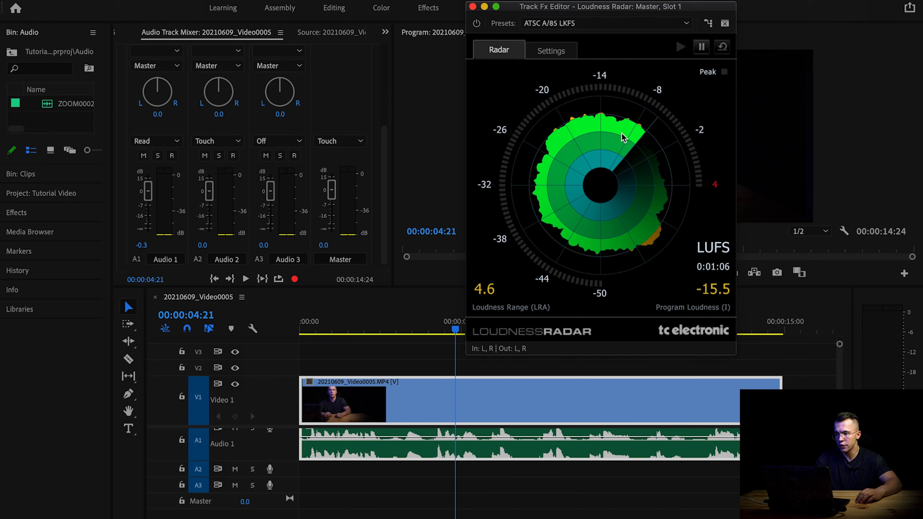
mouse_move(626, 152)
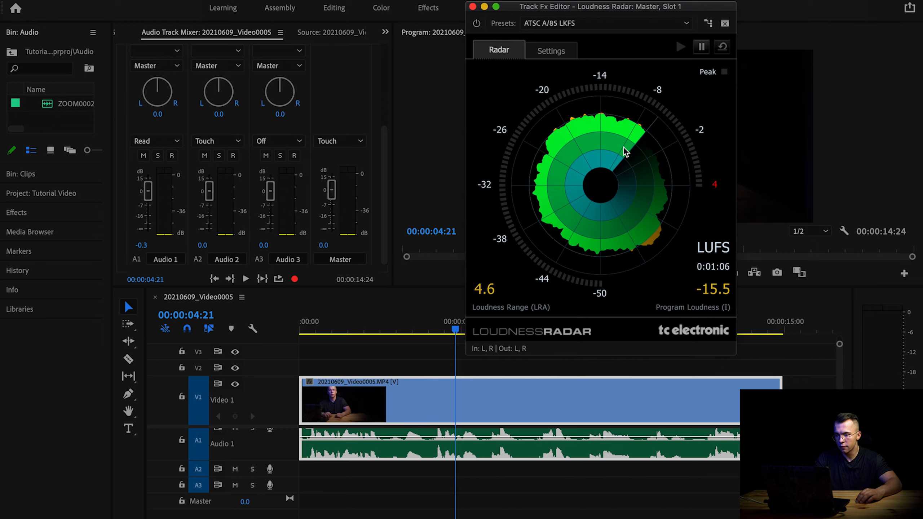
mouse_move(607, 54)
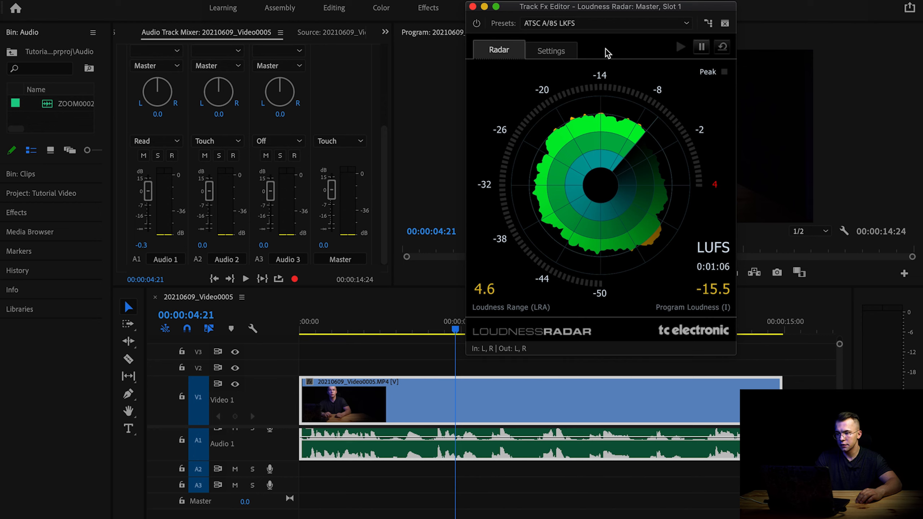
mouse_move(635, 144)
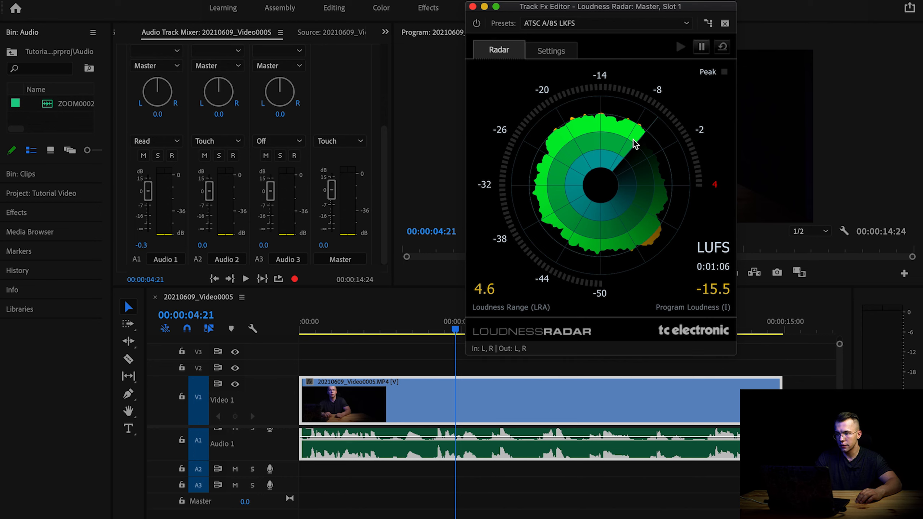
mouse_move(706, 302)
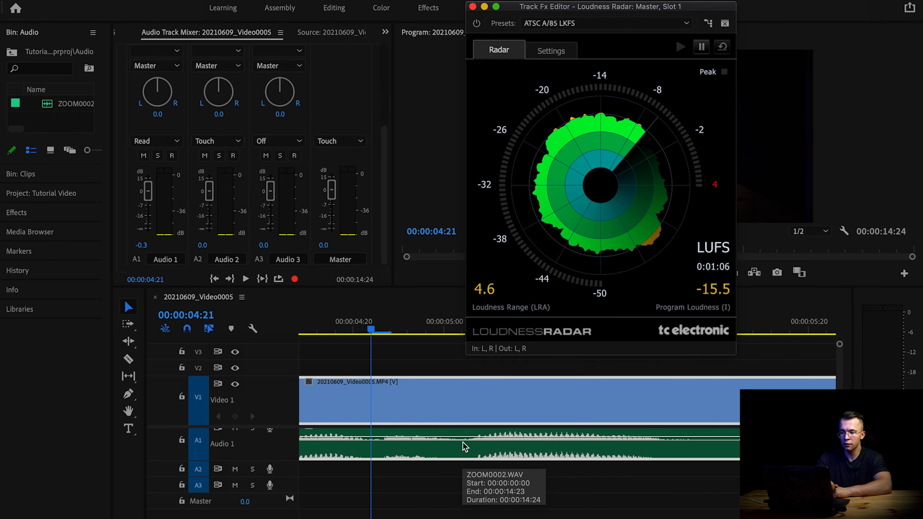
mouse_move(367, 445)
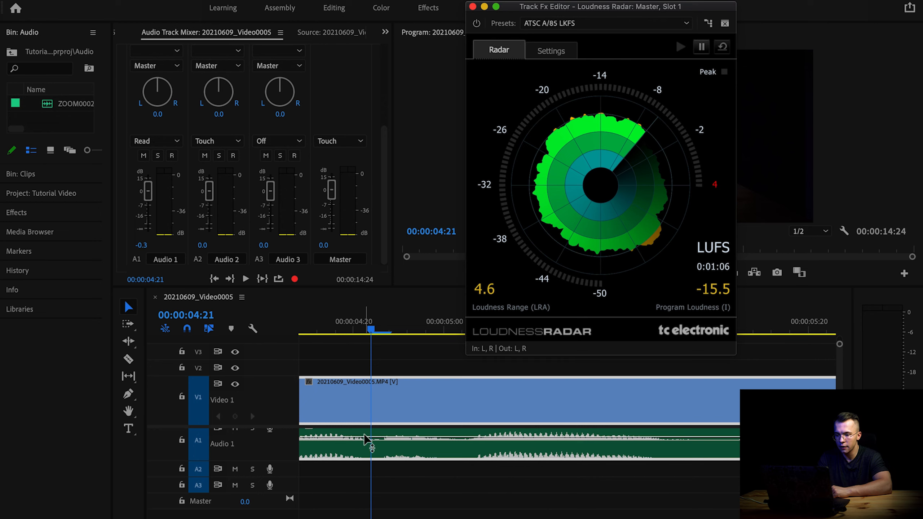
mouse_move(375, 443)
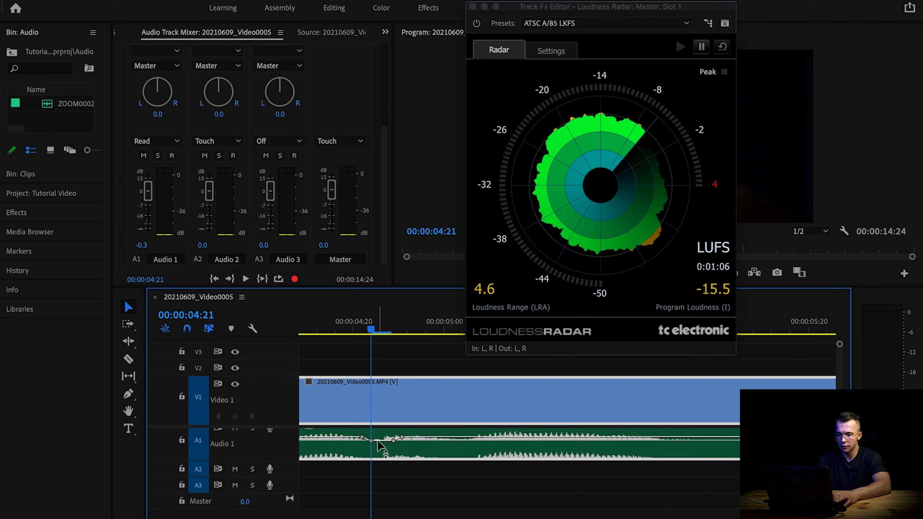
mouse_move(375, 352)
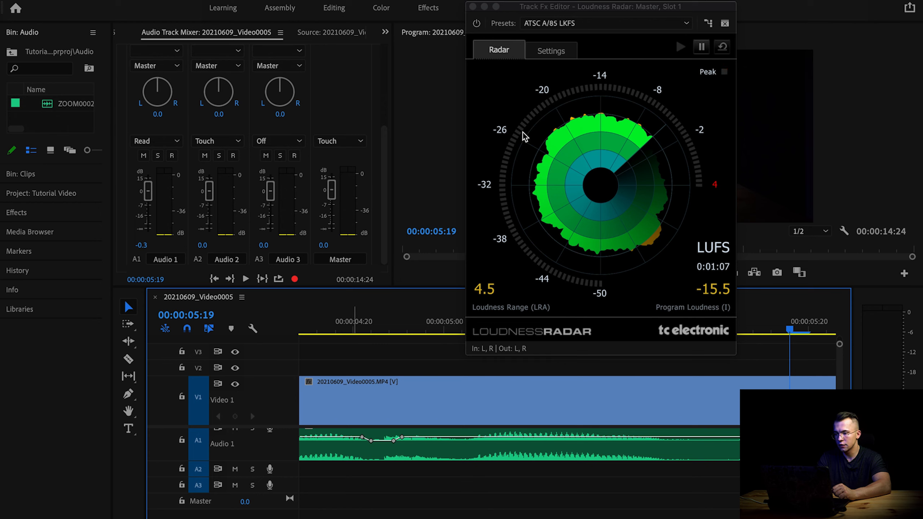
mouse_move(647, 211)
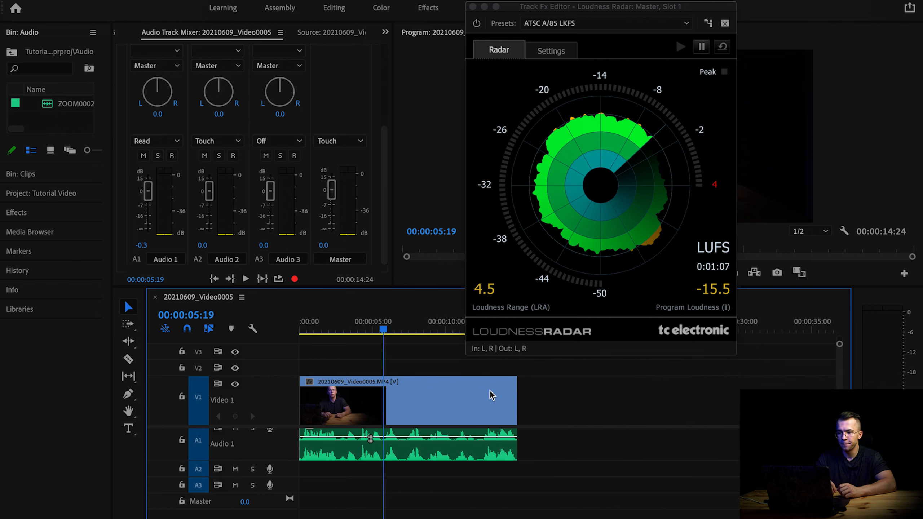
mouse_move(493, 396)
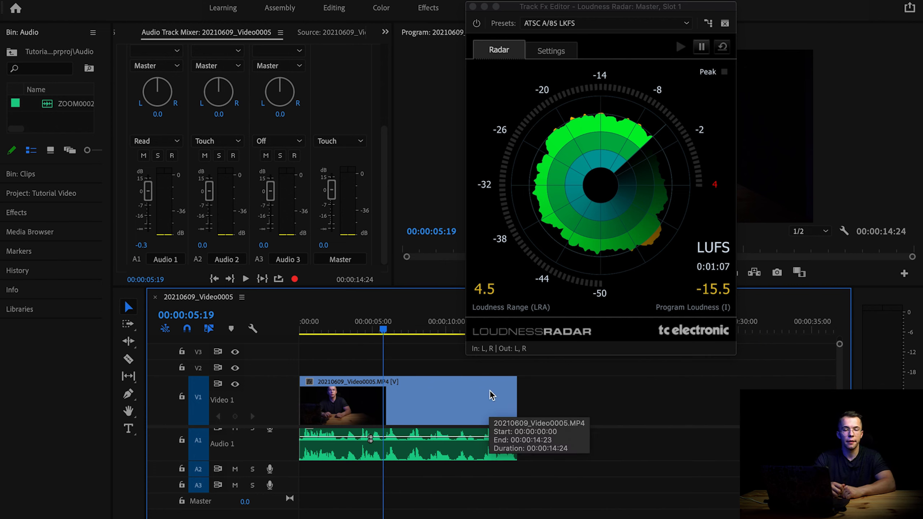